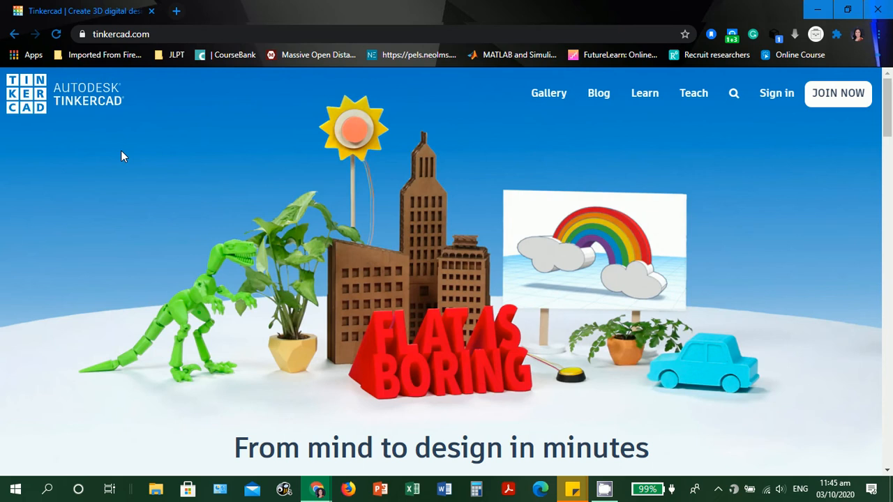
mouse_move(775, 92)
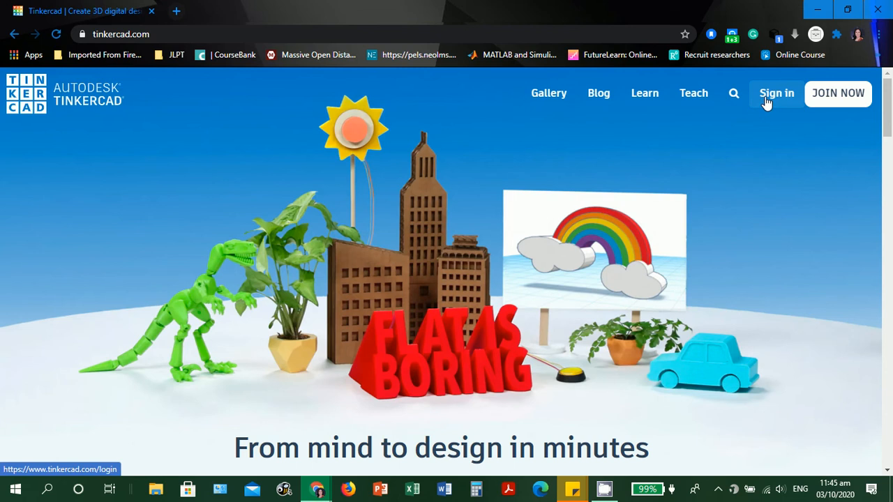
Sign in to Tinkercad with the first listed Google account to reach the dashboard.
click(776, 92)
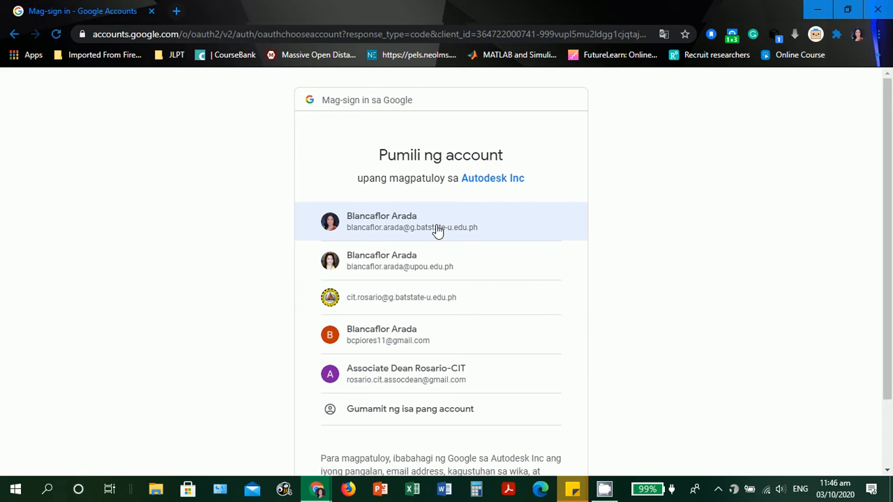
click(411, 220)
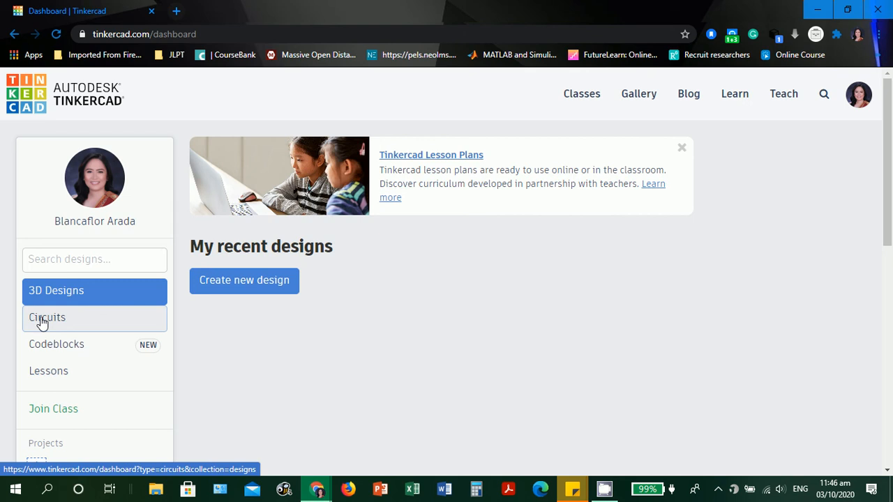
Create a new blank circuit design from the Circuits section of the dashboard.
click(47, 318)
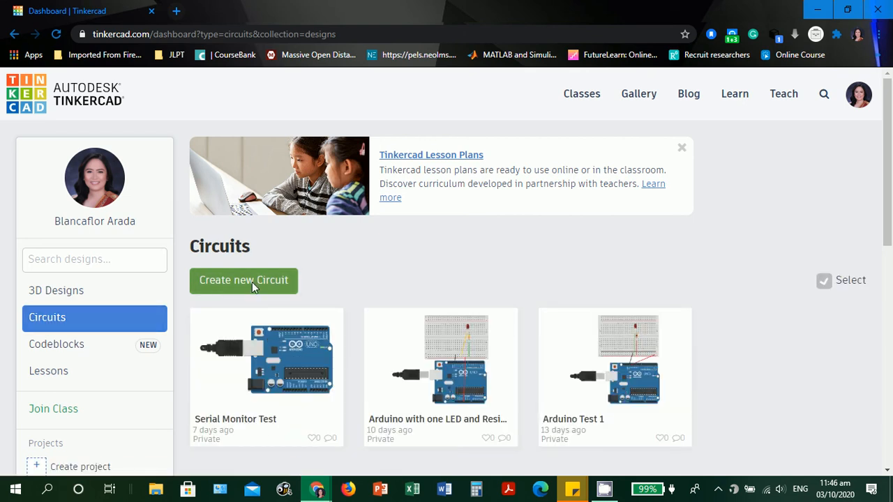
mouse_move(243, 279)
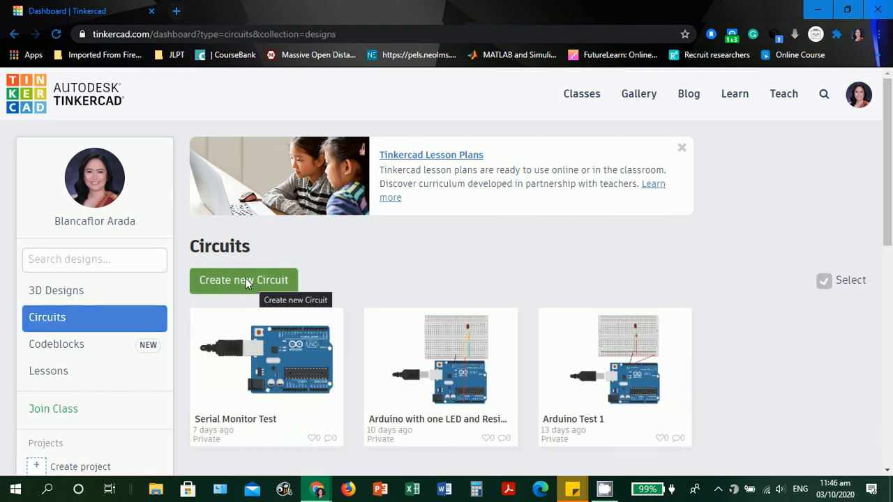
click(242, 279)
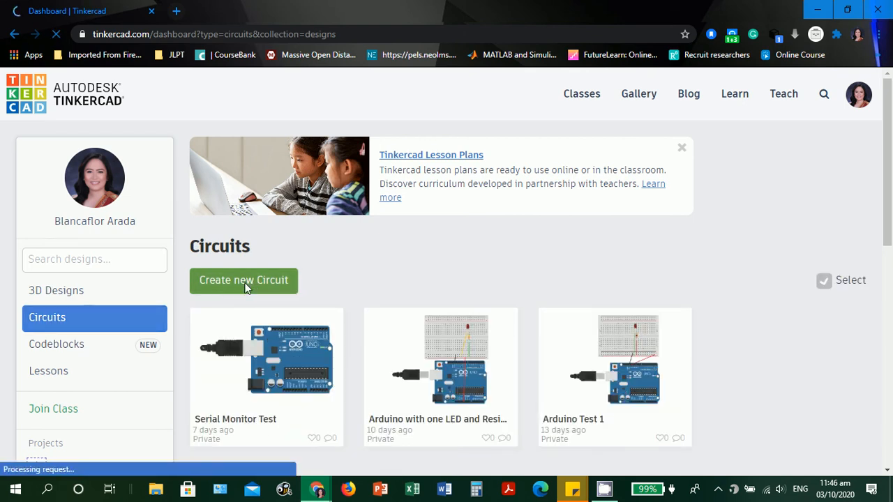
click(242, 278)
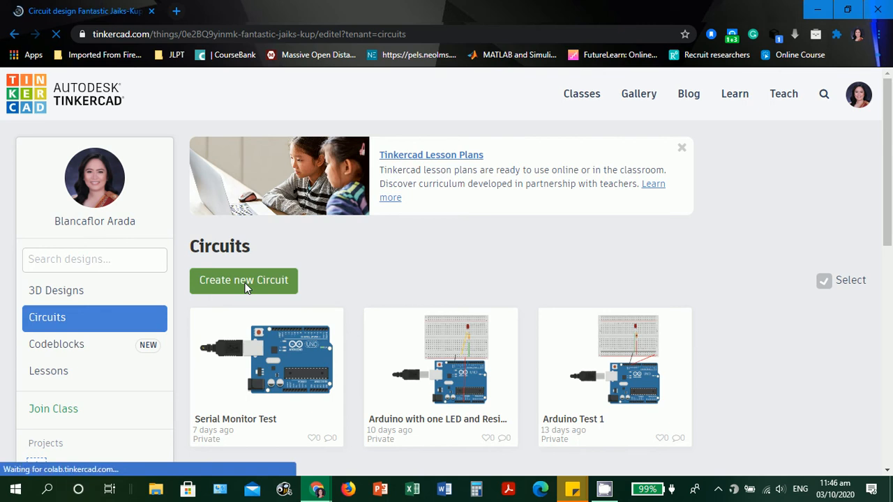
click(242, 279)
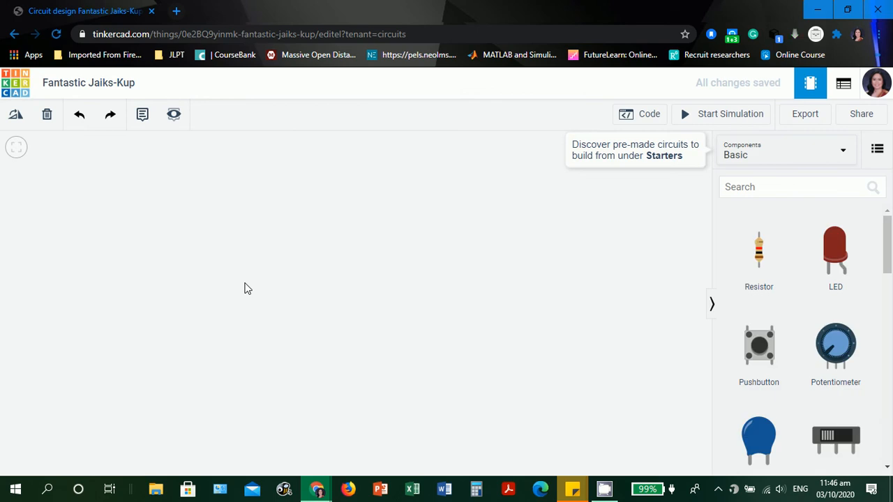
mouse_move(272, 433)
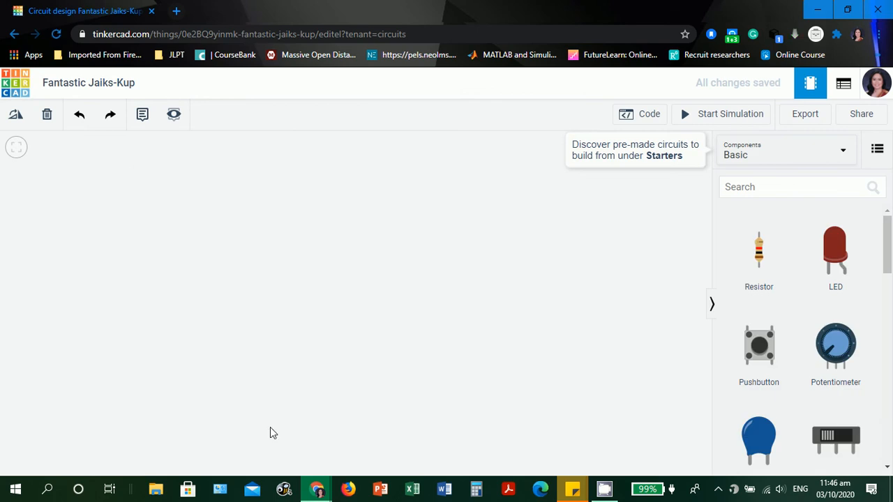
mouse_move(137, 93)
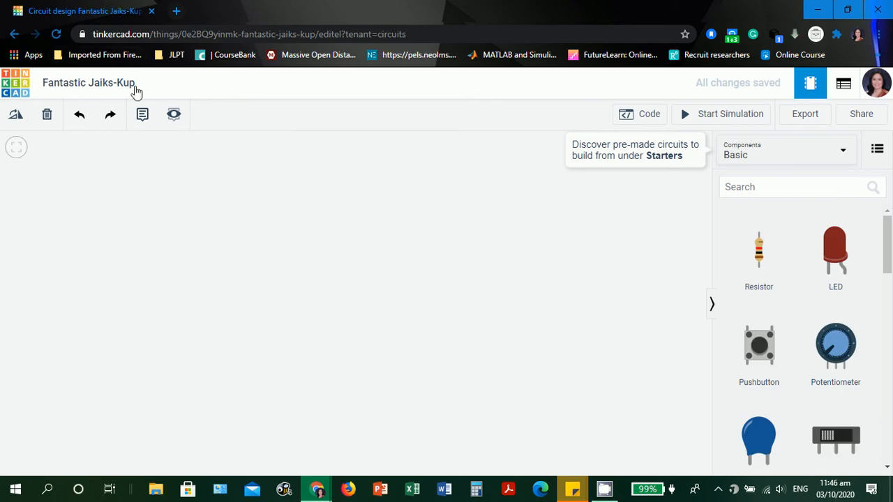
mouse_move(142, 90)
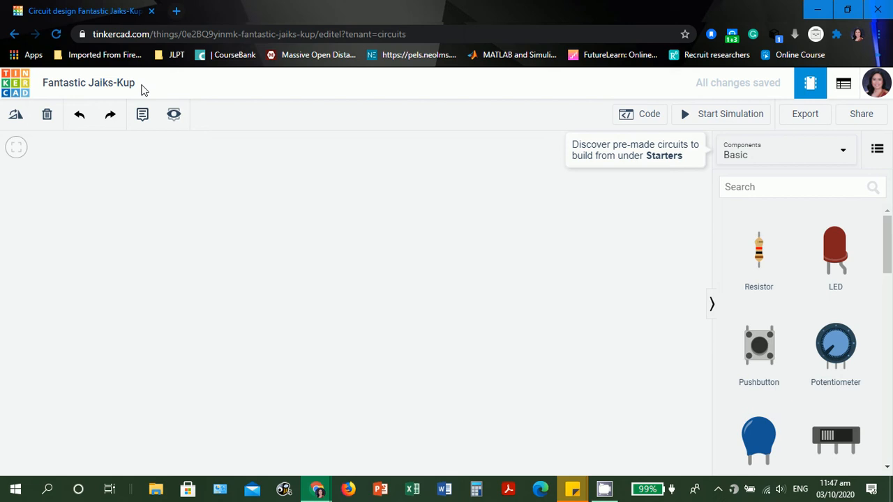
mouse_move(382, 361)
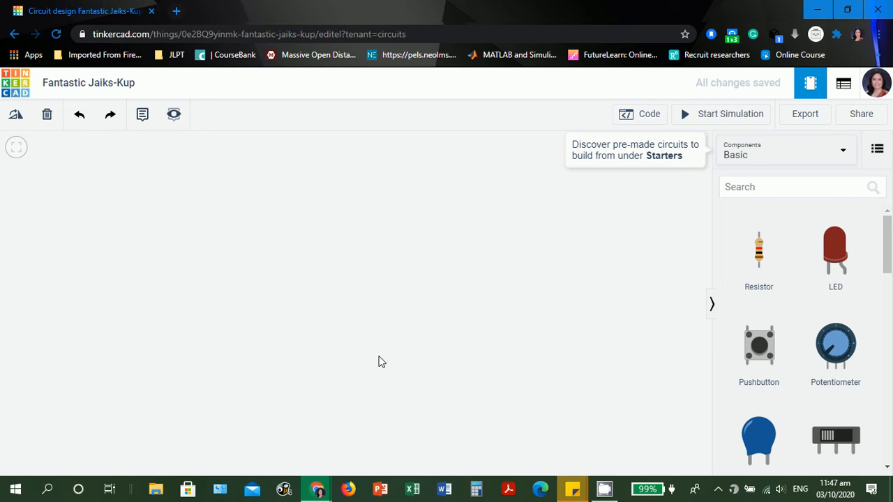
mouse_move(179, 251)
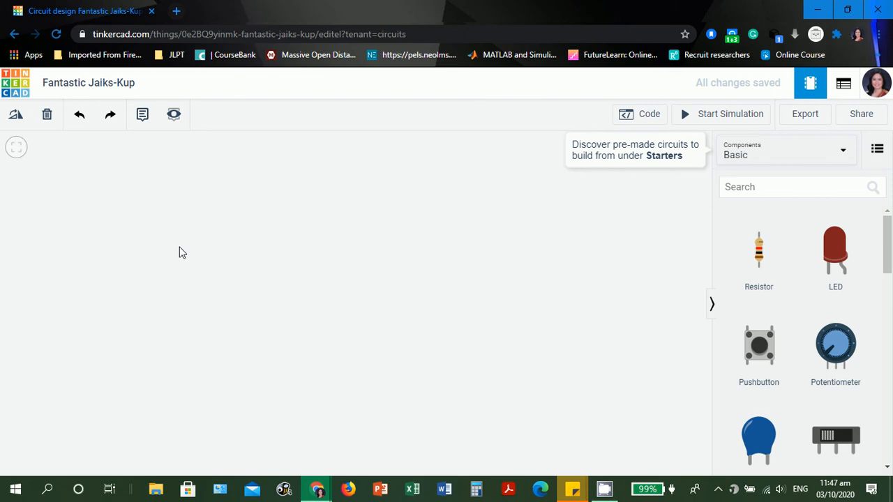
mouse_move(543, 267)
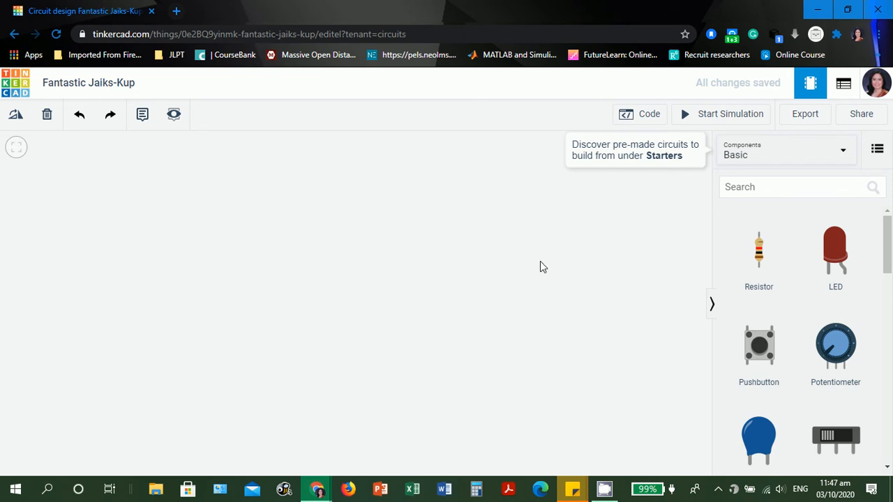
mouse_move(633, 118)
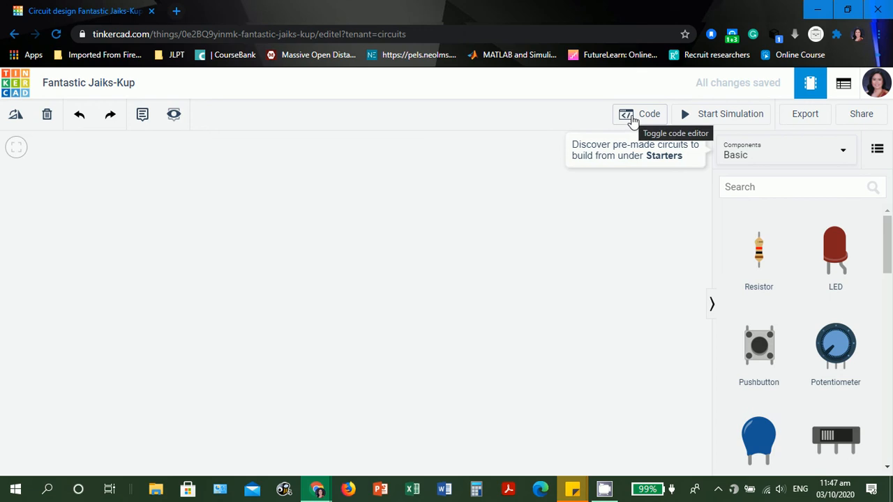
click(638, 114)
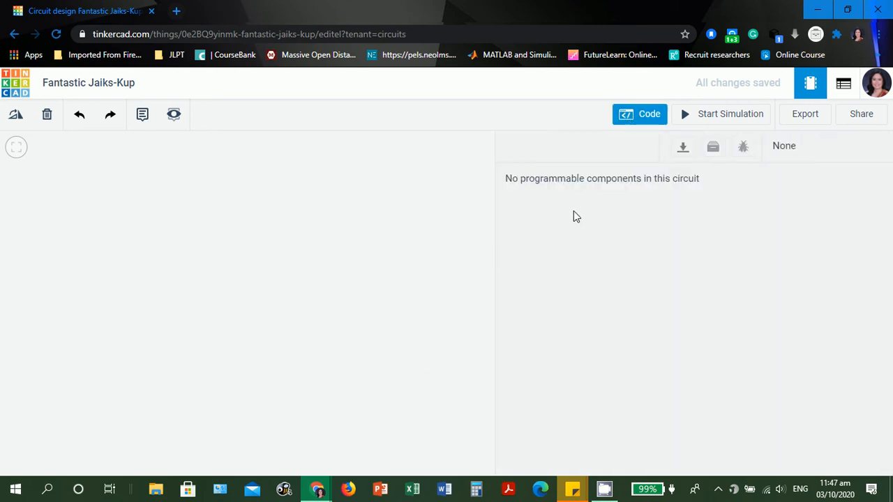
mouse_move(509, 194)
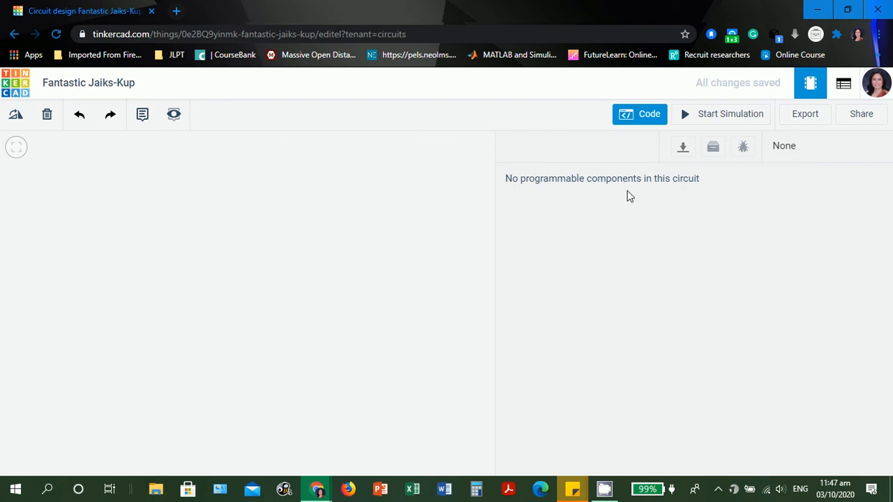
mouse_move(511, 195)
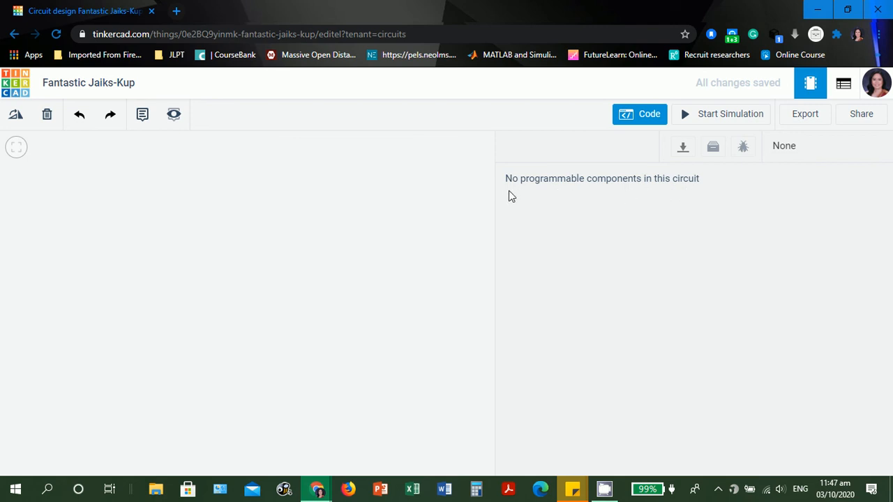
click(639, 115)
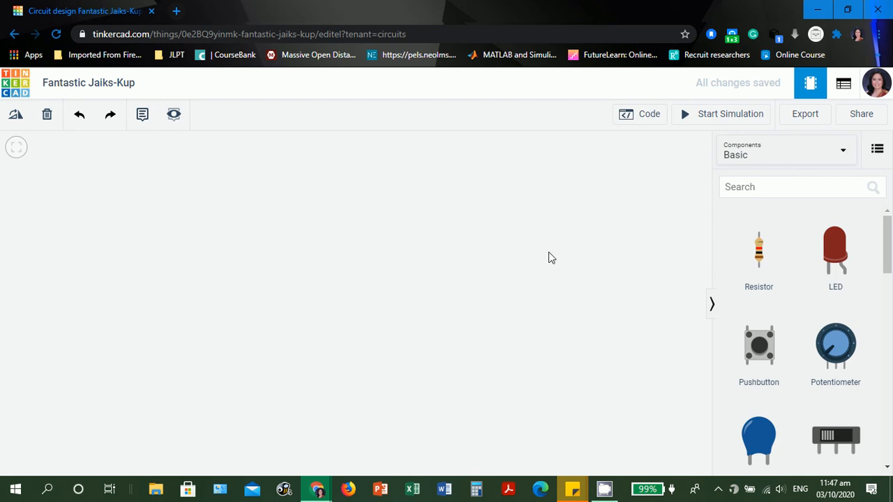
mouse_move(212, 187)
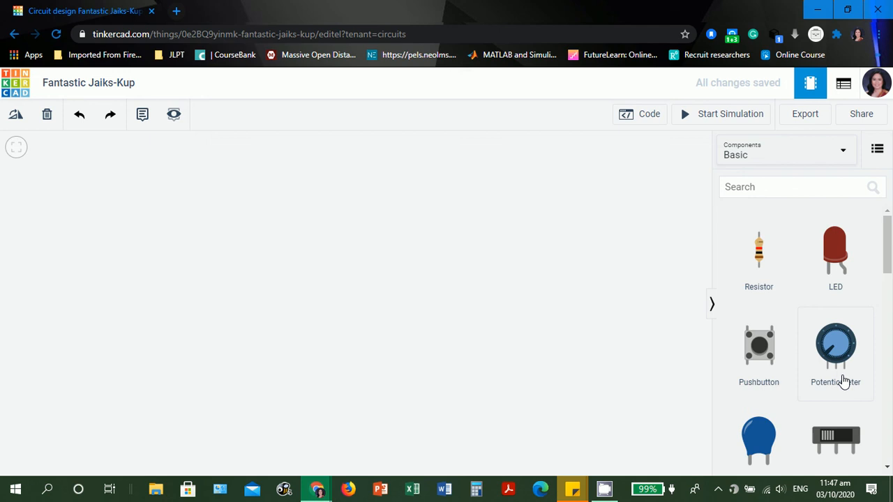
mouse_move(494, 342)
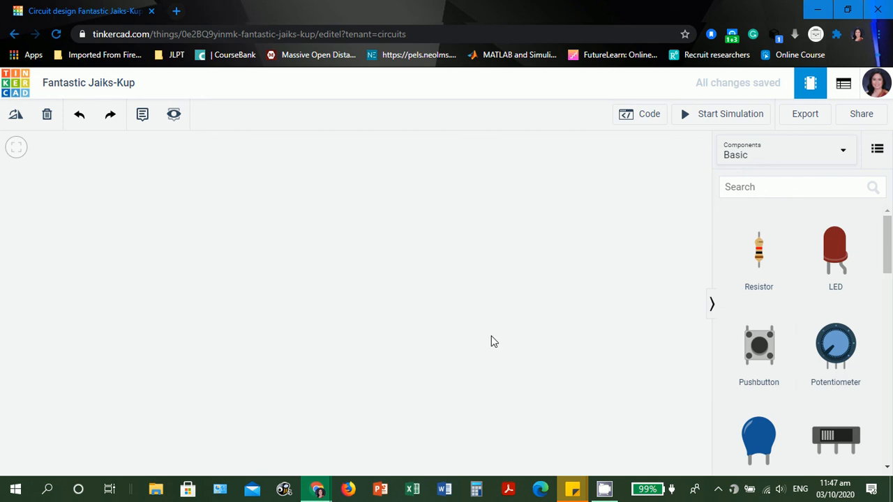
mouse_move(732, 315)
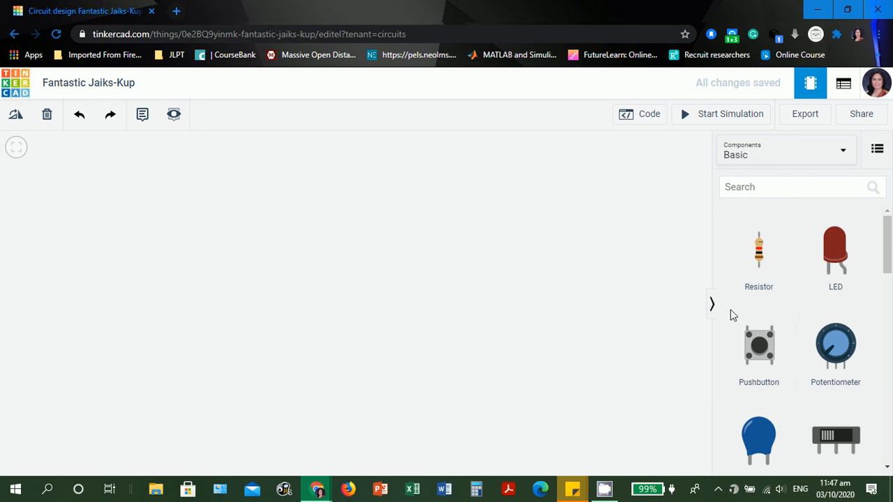
Scroll the Basic components panel down to reveal the Arduino Uno R3.
scroll(down, 3)
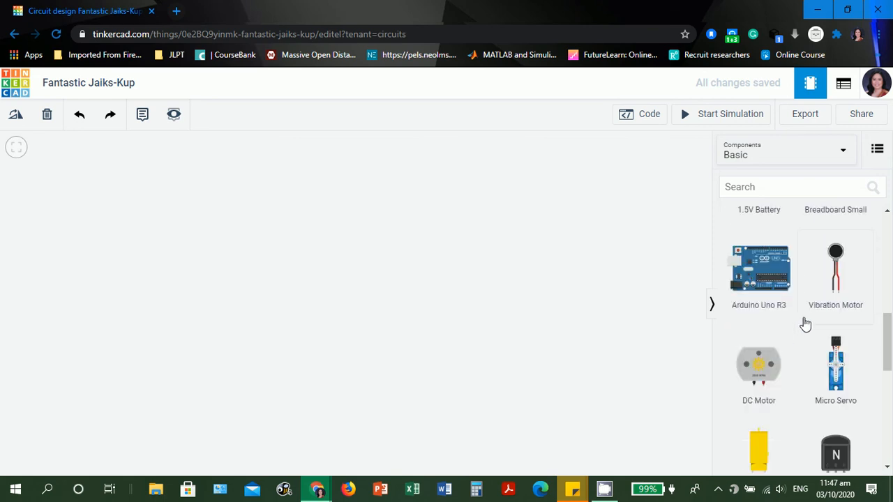
mouse_move(380, 282)
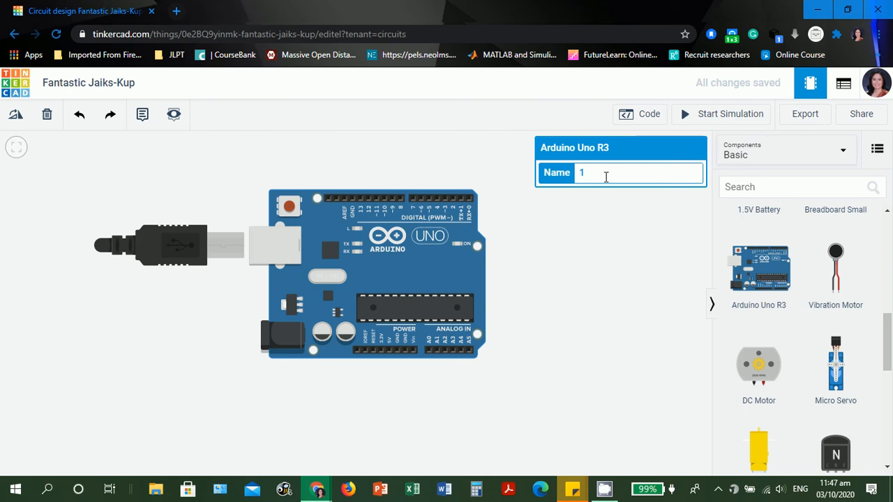
mouse_move(435, 269)
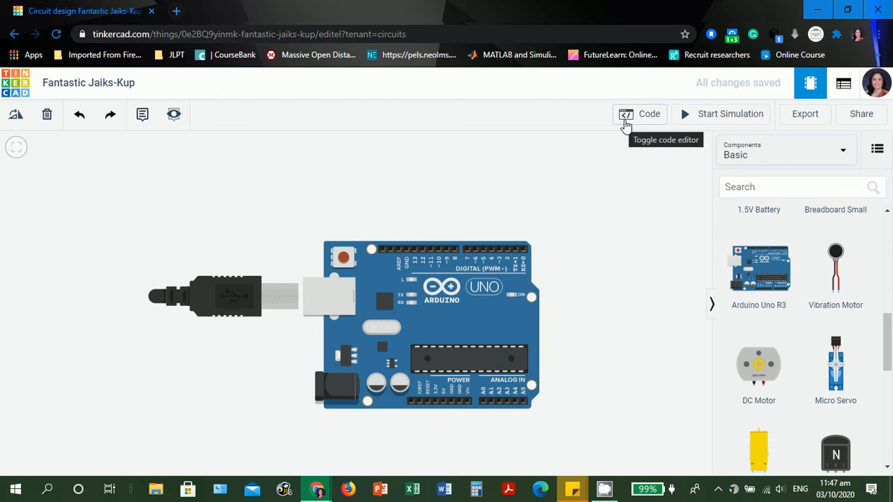
mouse_move(644, 115)
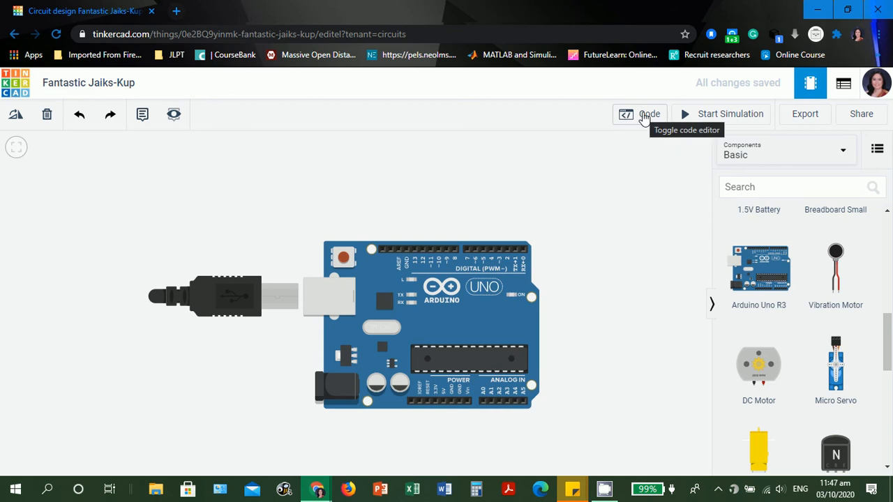
click(641, 115)
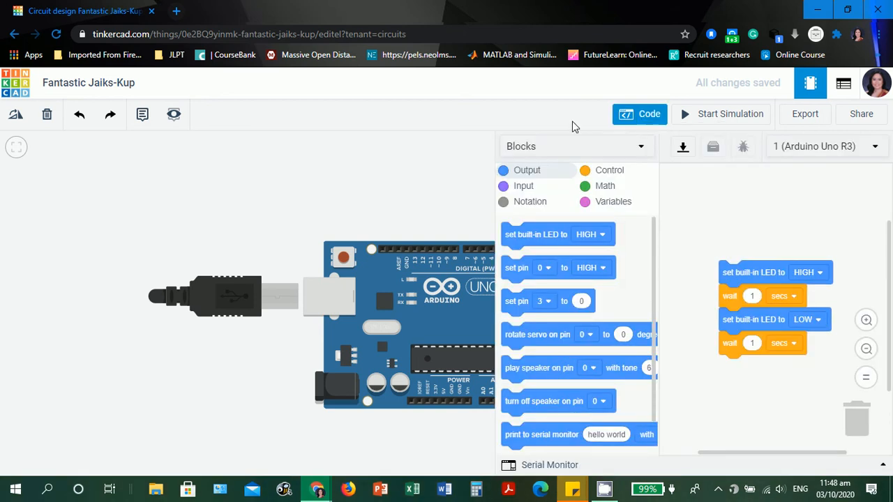
mouse_move(695, 280)
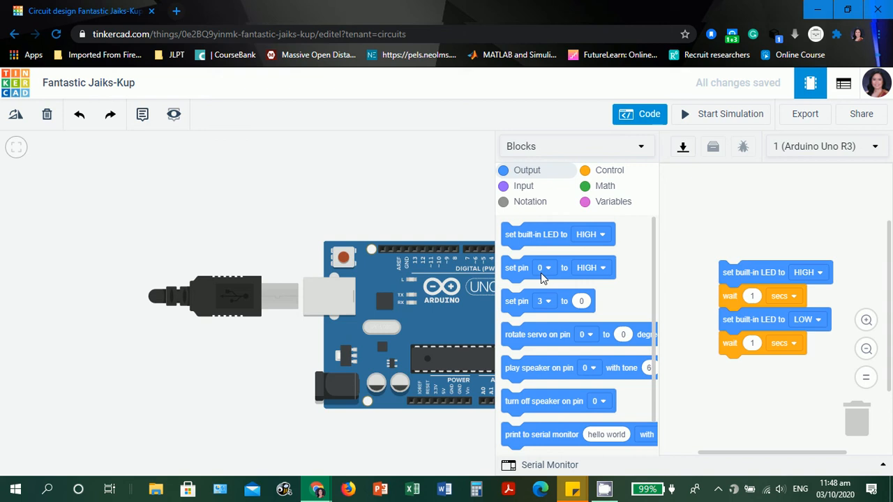
mouse_move(622, 398)
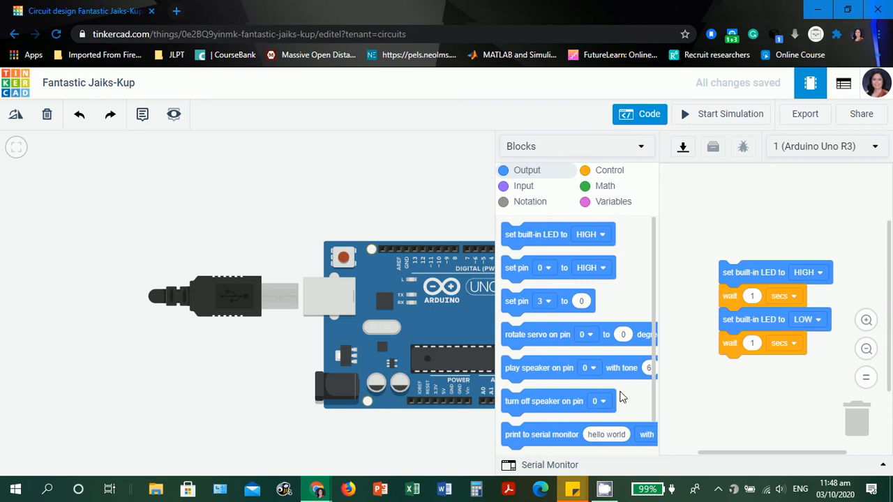
mouse_move(606, 354)
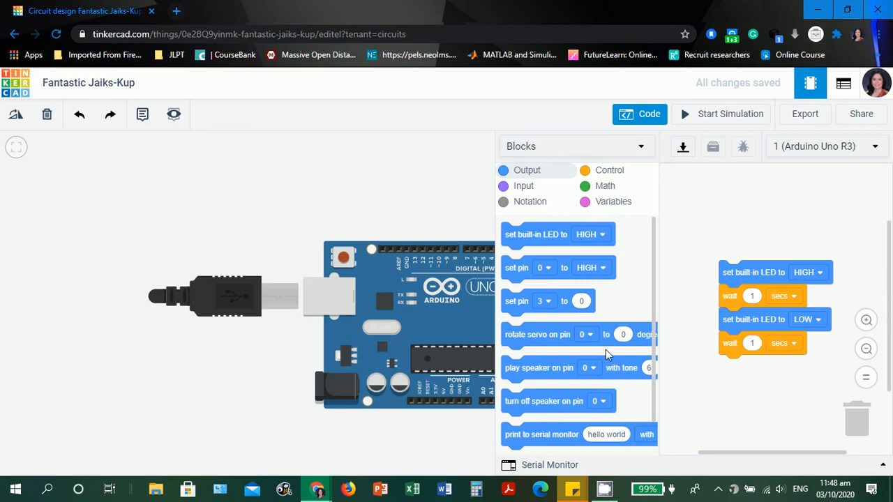
mouse_move(733, 238)
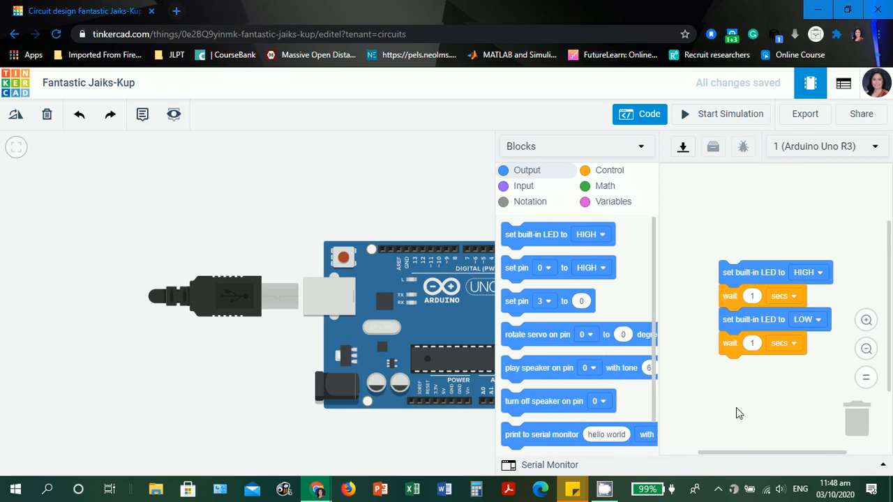
mouse_move(689, 357)
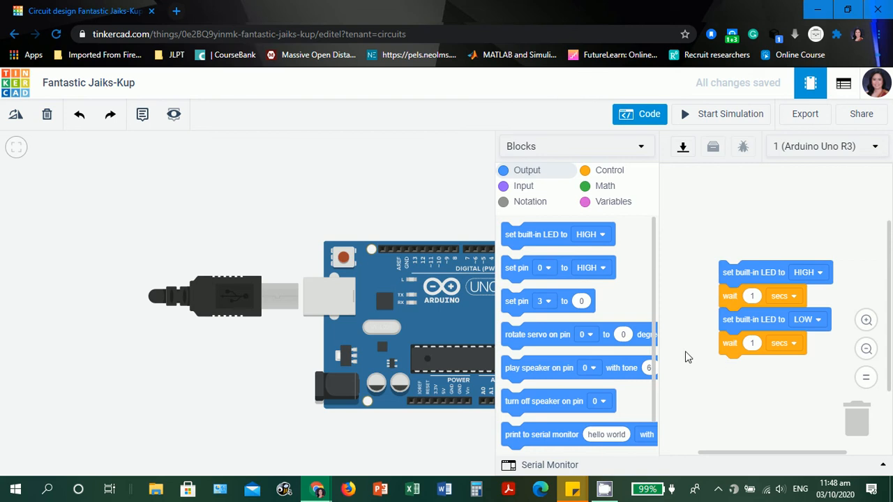
mouse_move(685, 273)
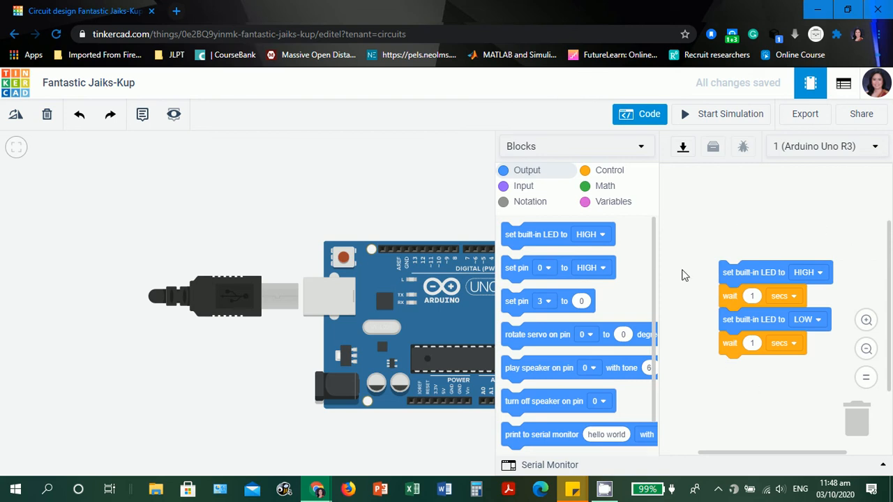
mouse_move(848, 354)
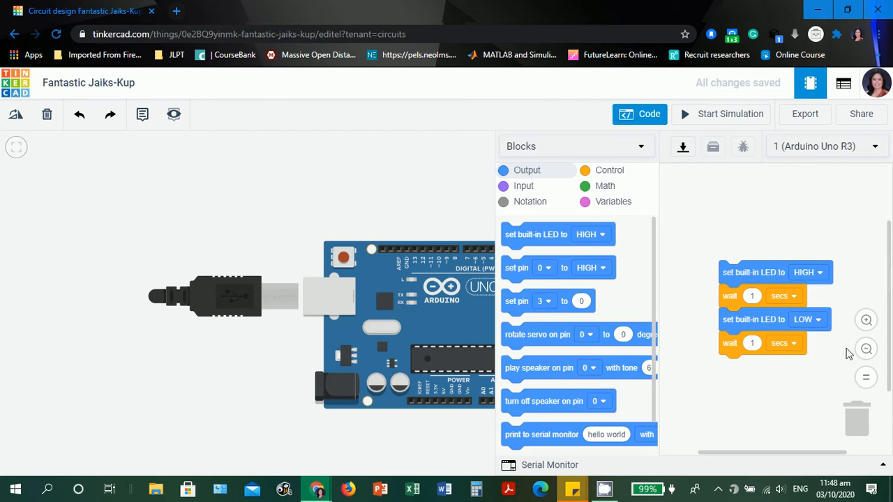
mouse_move(726, 279)
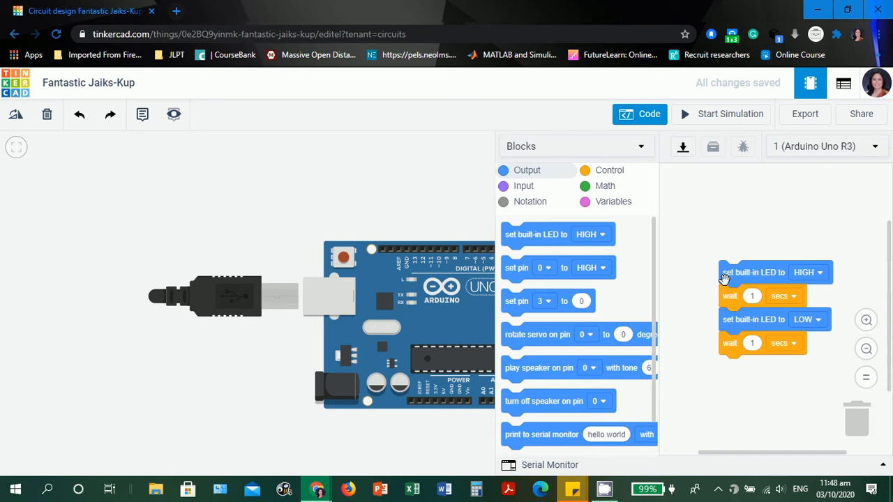
mouse_move(661, 290)
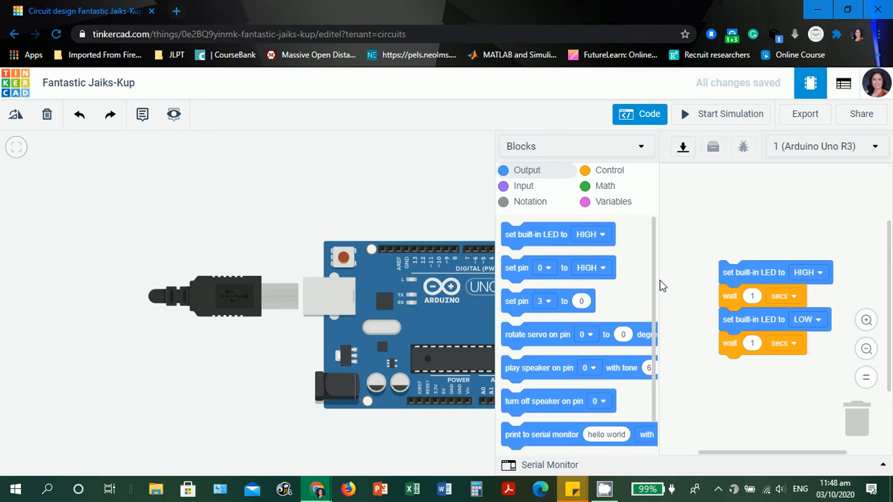
mouse_move(672, 208)
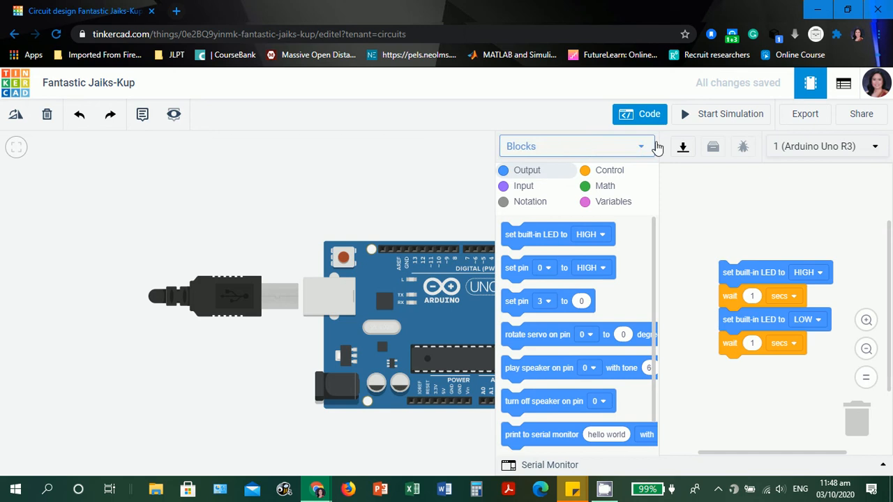
Switch the Code panel from Blocks to Text, confirming the blocks version is discarded.
click(576, 146)
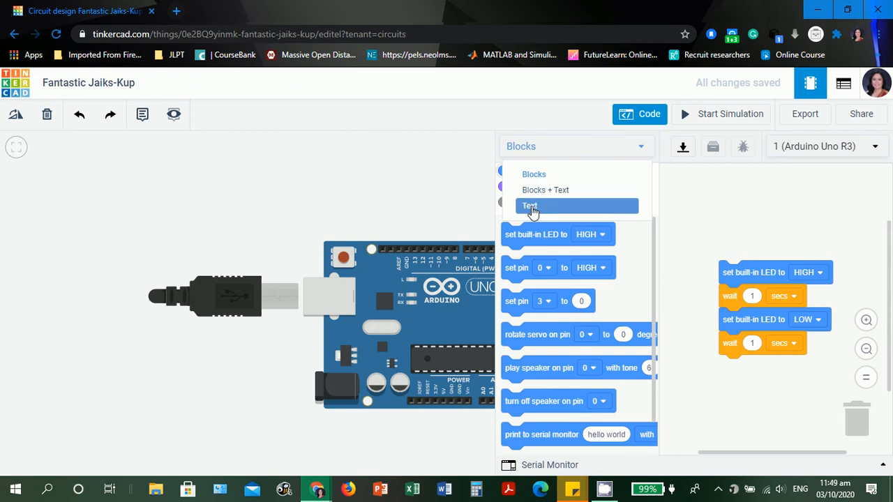
click(530, 205)
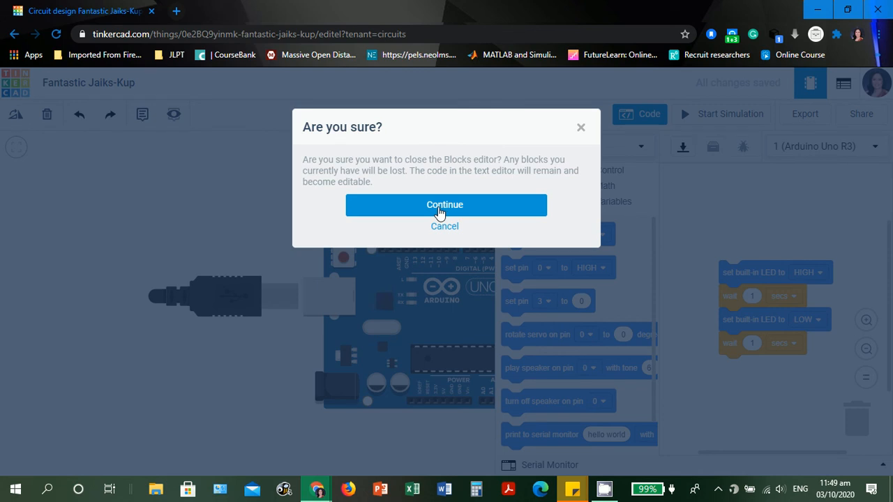
click(443, 203)
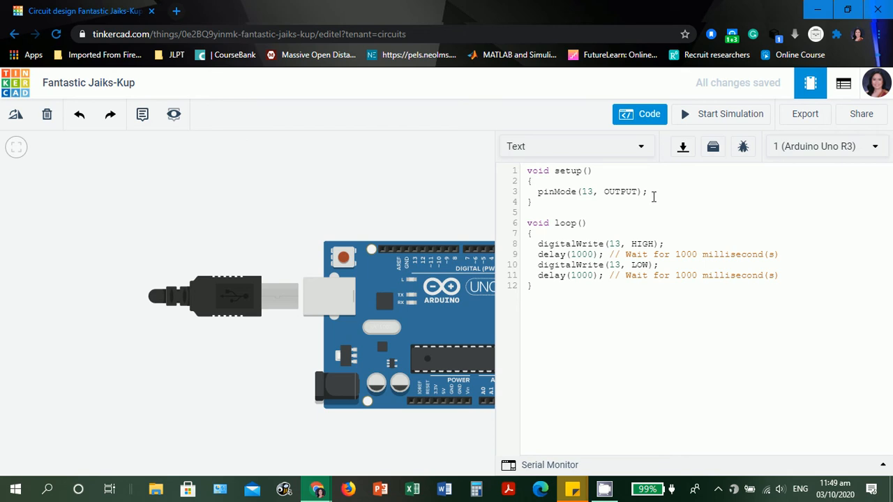
Delete the pinMode line from setup() and the four blink statements from loop().
double_click(591, 191)
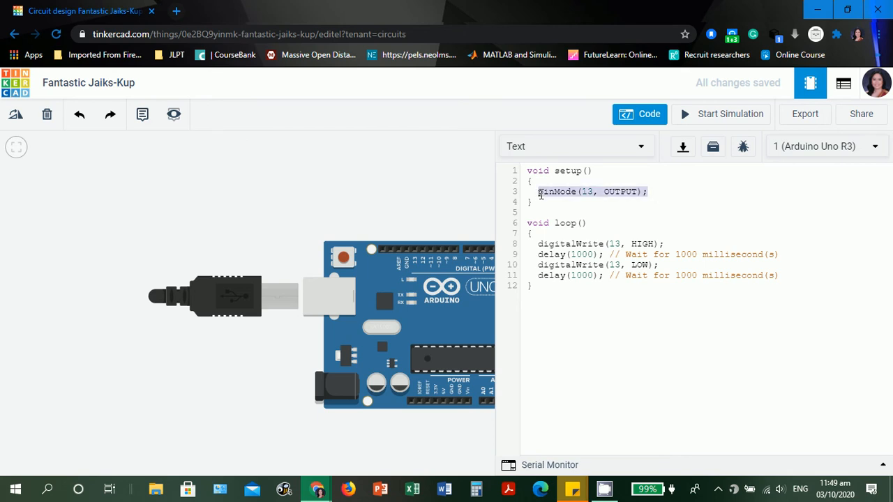
key(Delete)
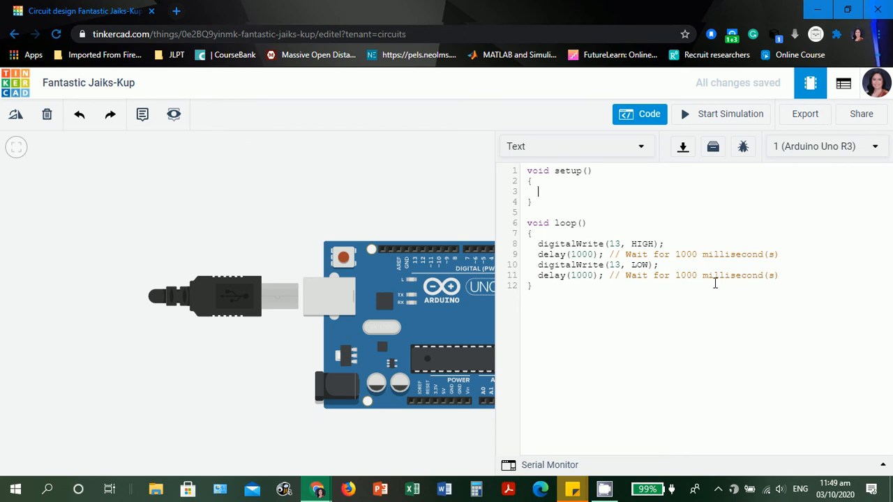
drag(537, 243, 778, 274)
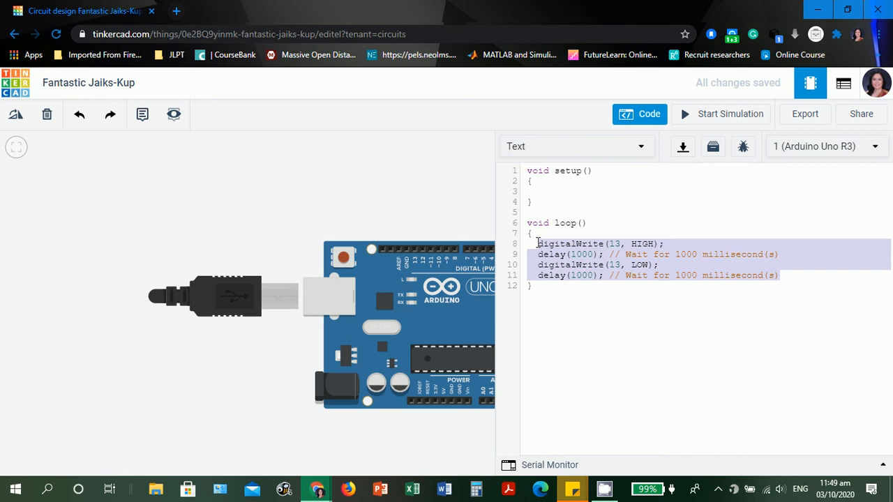
key(Delete)
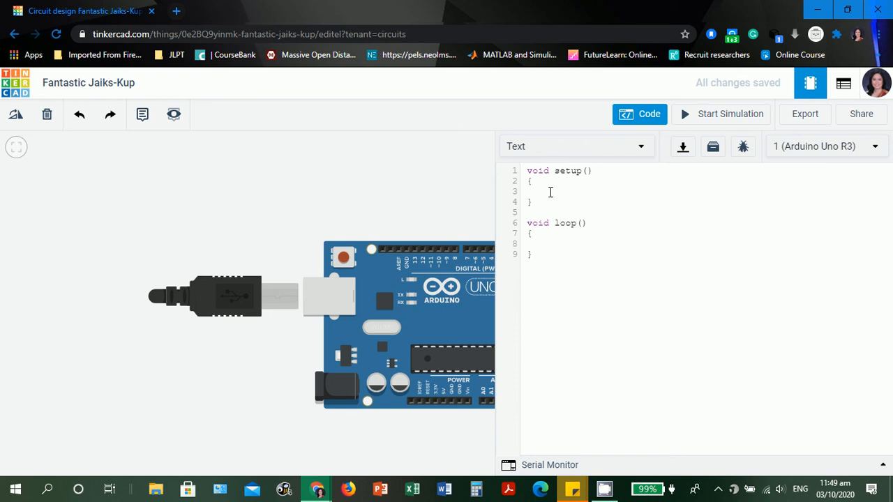
Place the cursor inside the now-empty setup() body ready to write code.
click(533, 193)
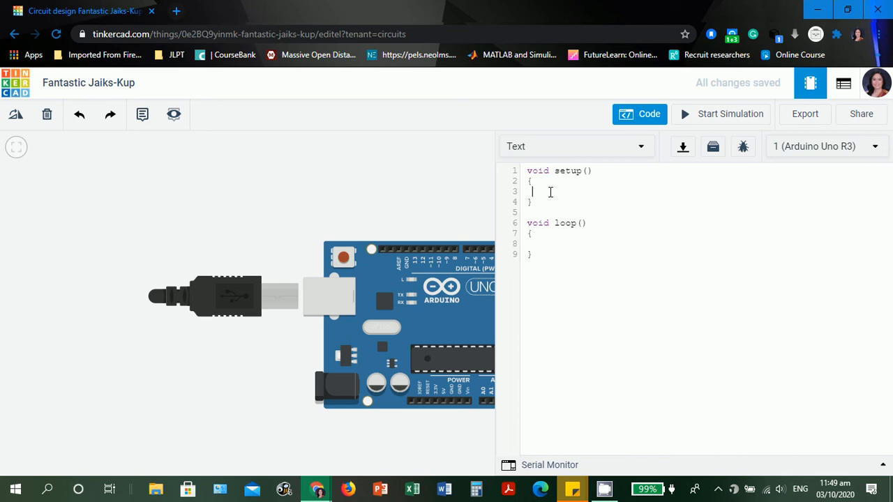
mouse_move(499, 243)
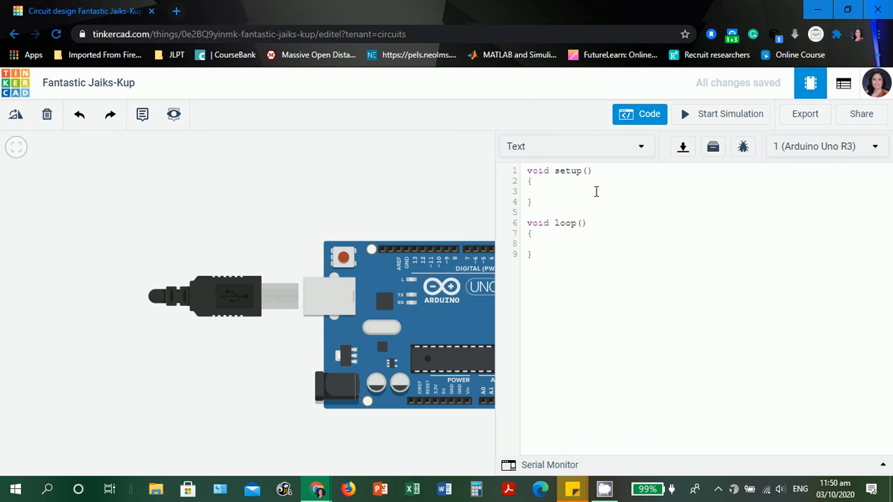
mouse_move(597, 216)
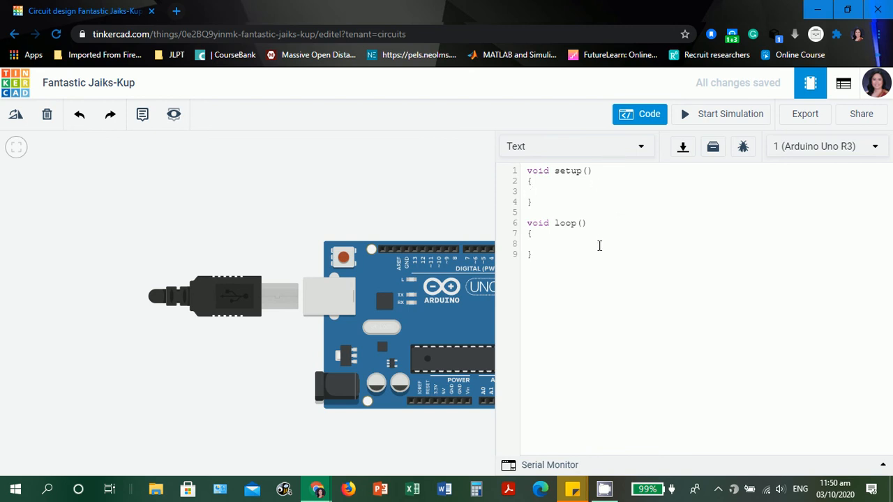
click(560, 170)
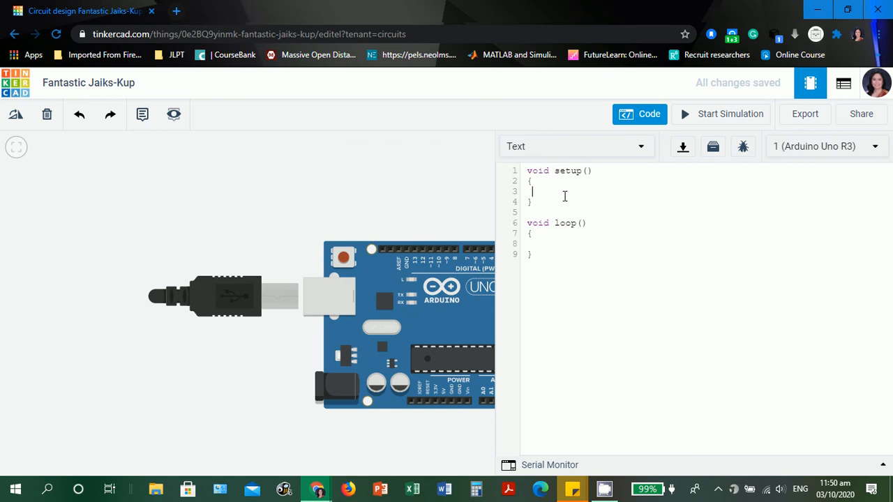
mouse_move(560, 226)
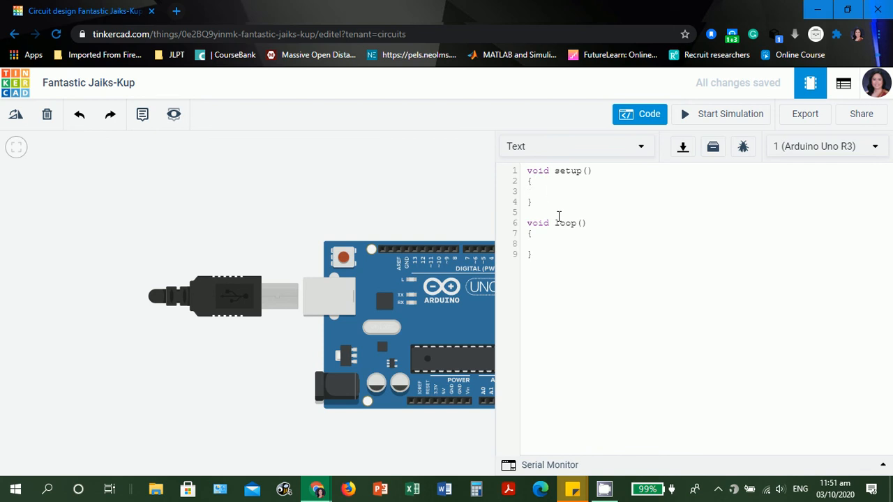
click(527, 191)
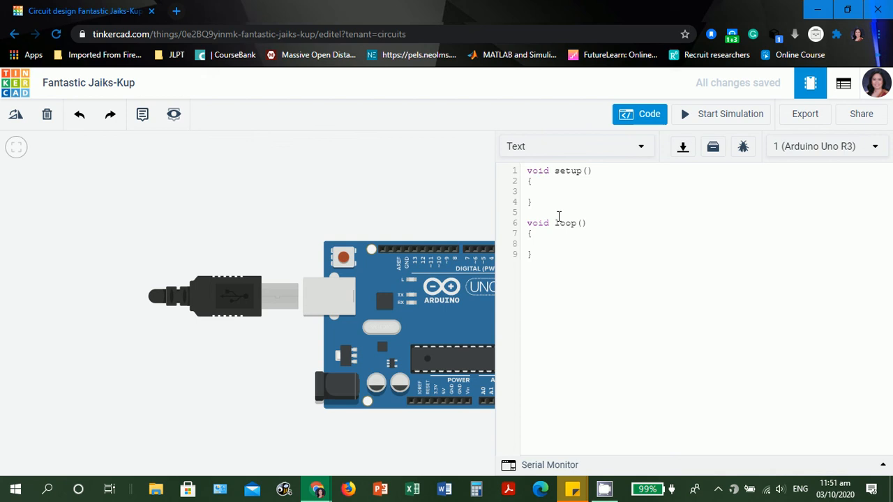
click(550, 192)
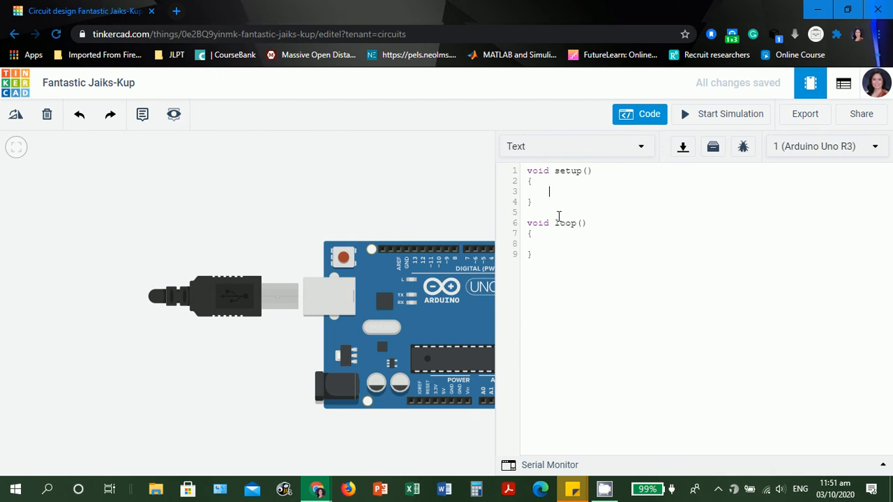
Write Serial.begin(9600) inside setup() to start serial communication.
text(Serial)
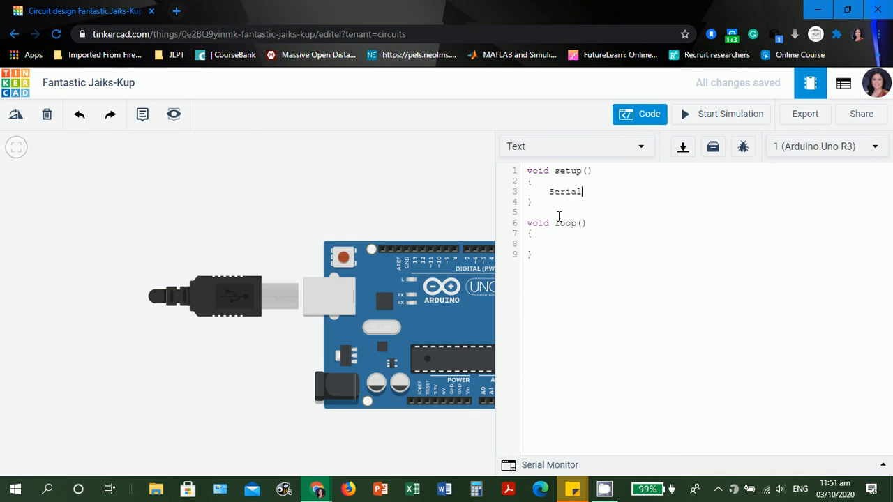
text(.begin()
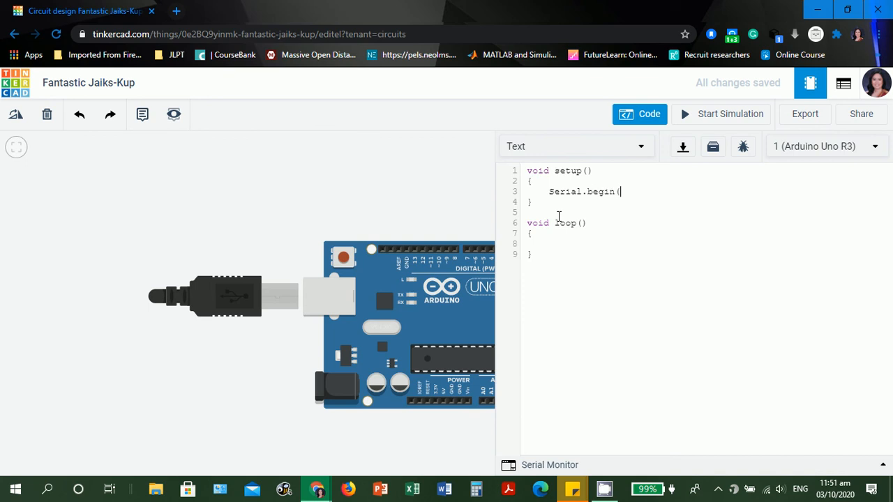
text(9600);)
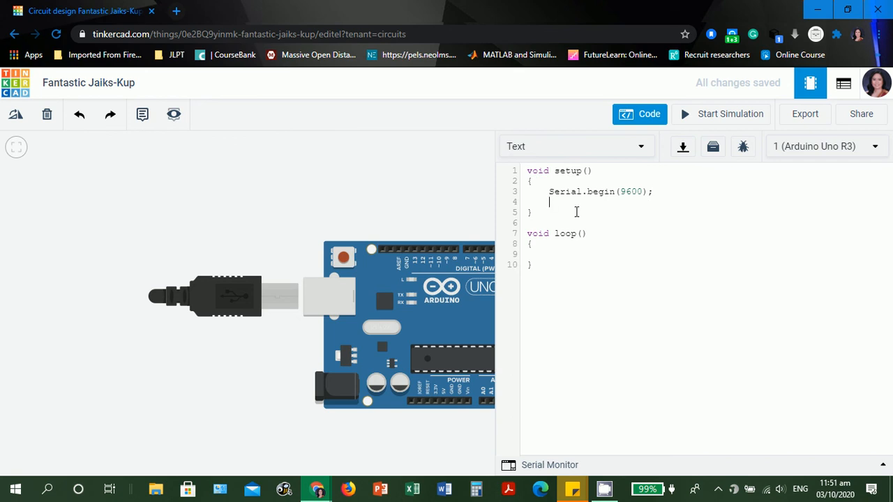
Add Serial.println("Hello World"); after it, leaving loop() empty.
text(Serial.)
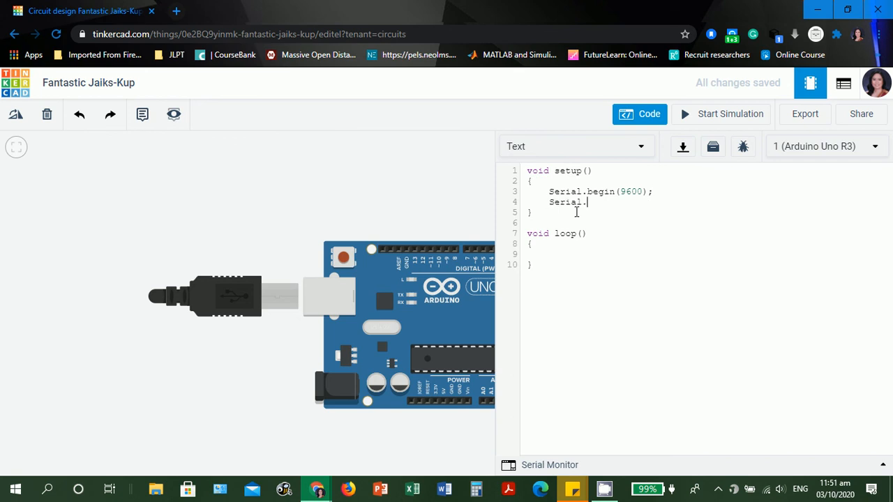
text(println)
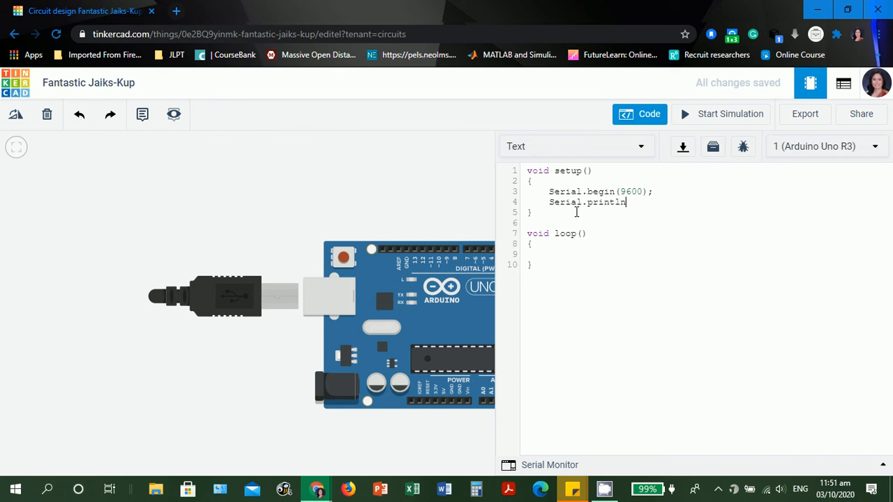
text((")
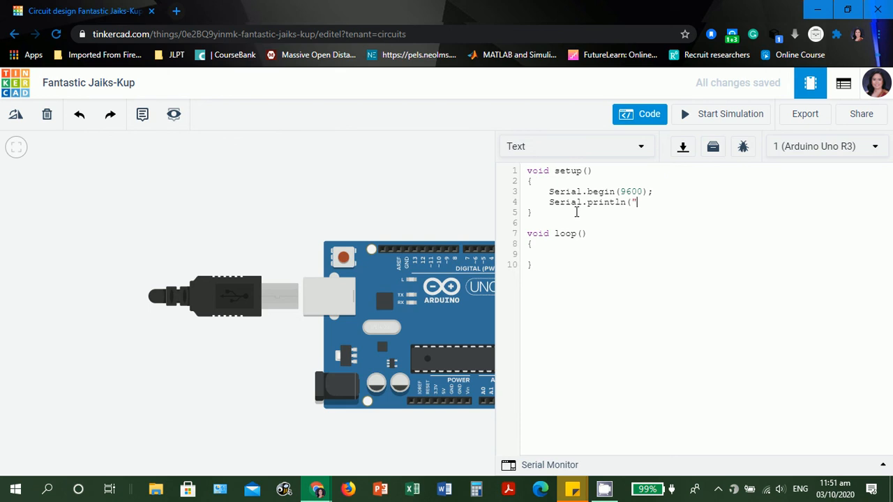
text(Hello Wor)
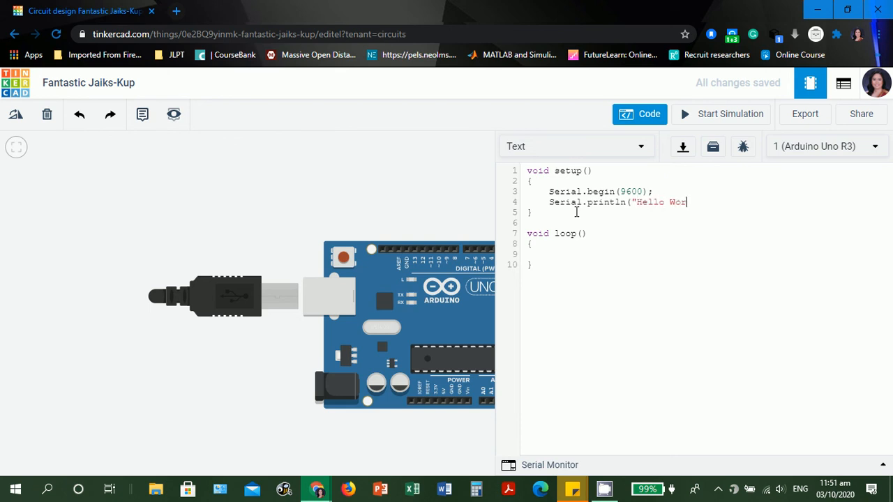
text(ld"))
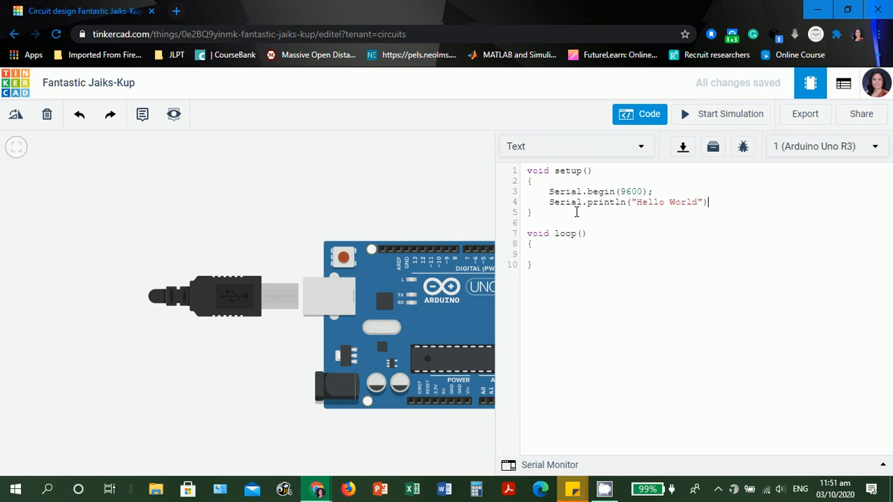
text(;)
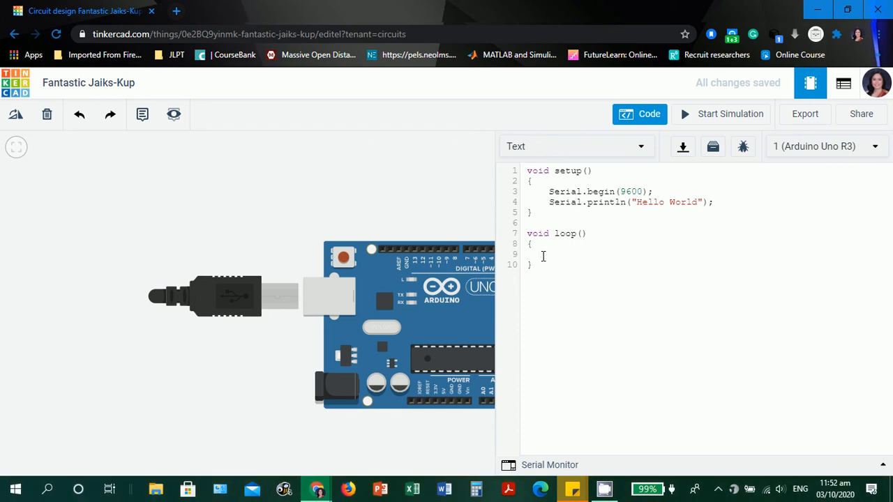
mouse_move(549, 465)
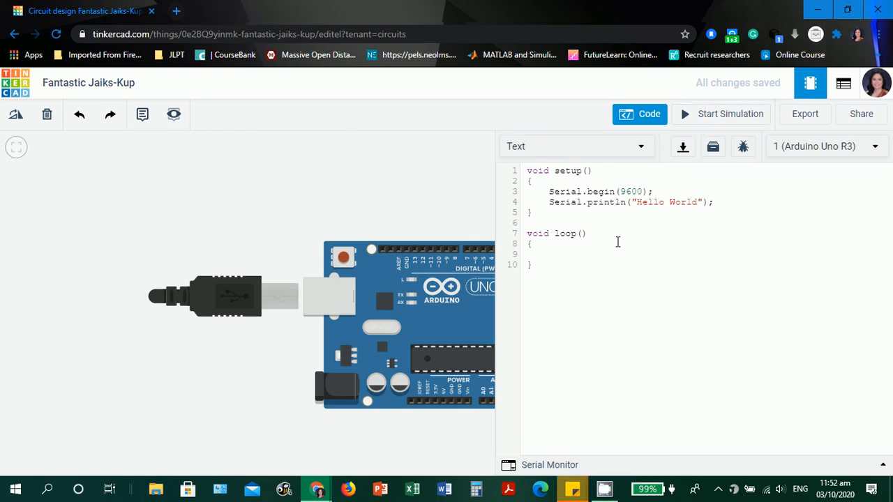
click(547, 256)
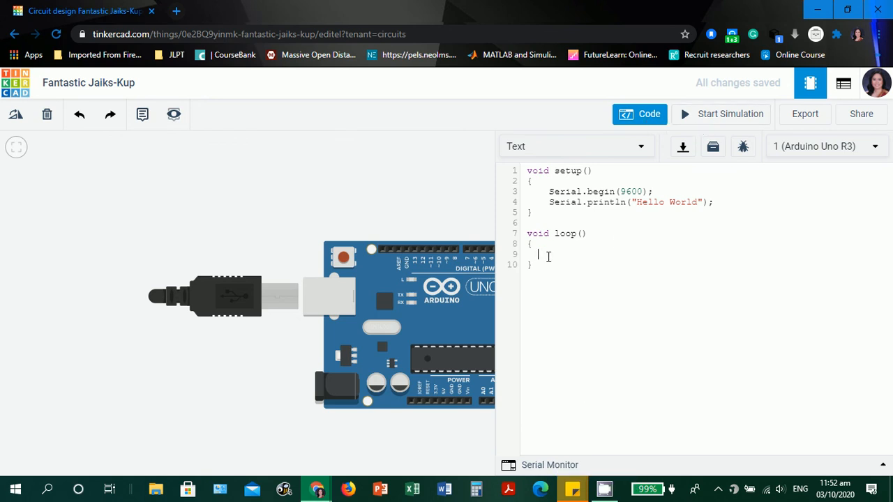
mouse_move(730, 115)
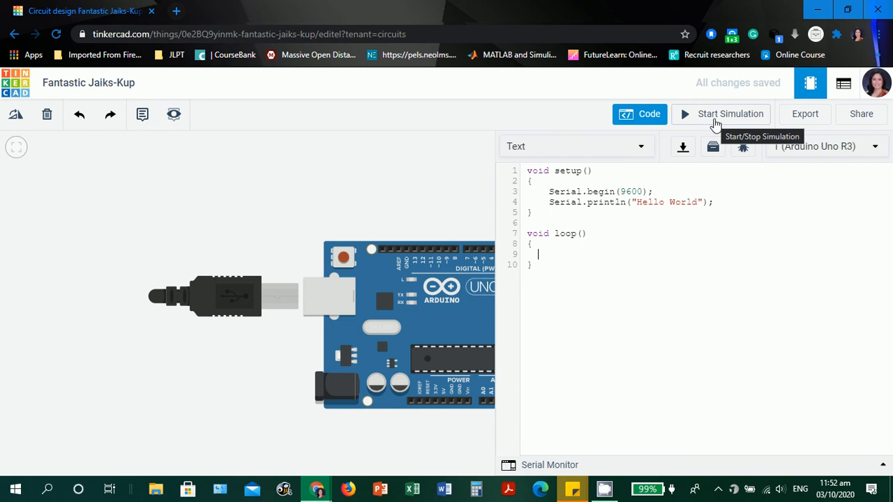
mouse_move(682, 146)
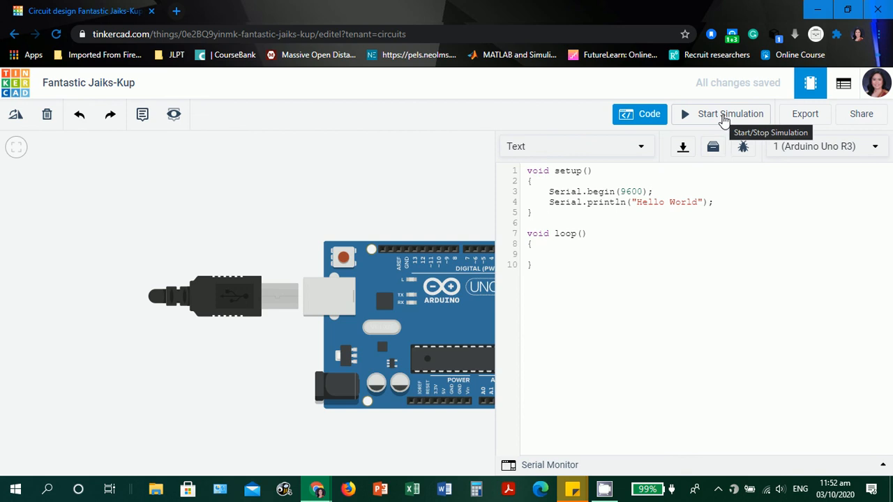
mouse_move(682, 146)
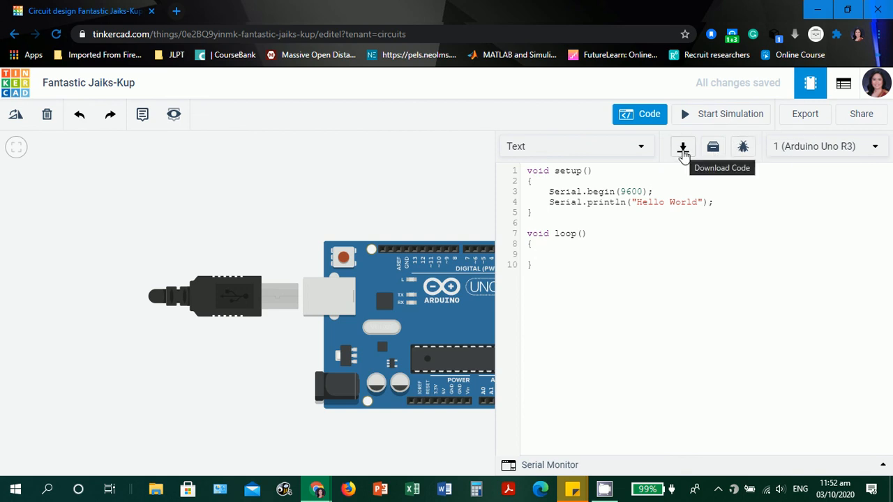
mouse_move(711, 147)
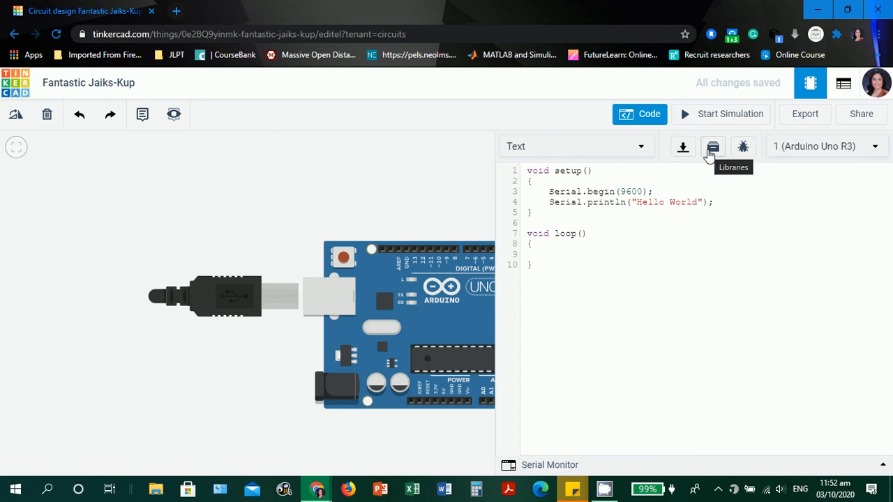
mouse_move(742, 147)
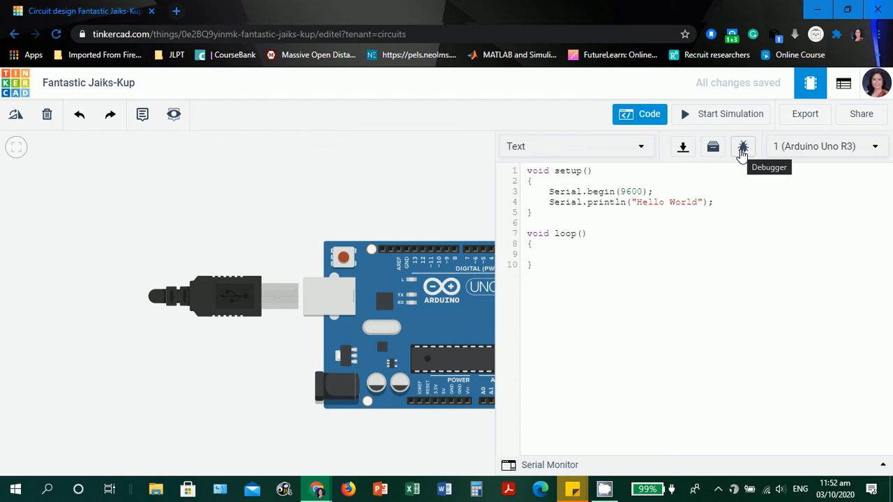
Check the Debugger panel, then start simulating the circuit with the current sketch.
click(742, 146)
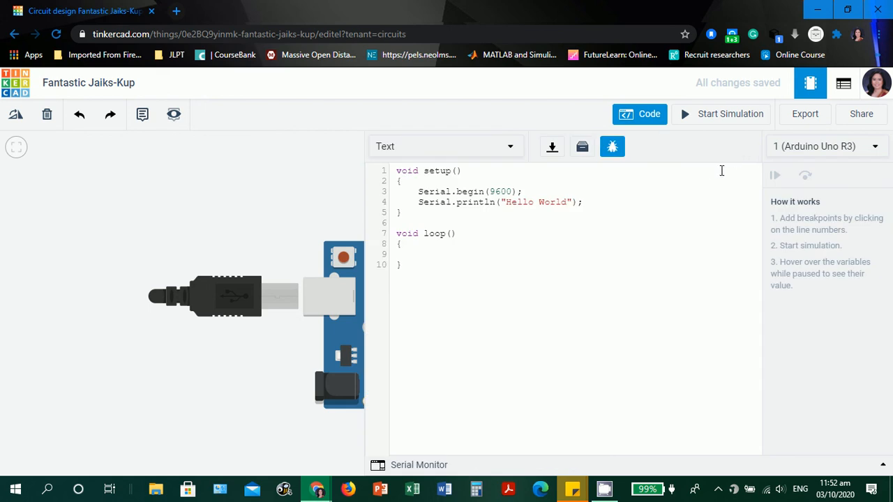
mouse_move(612, 146)
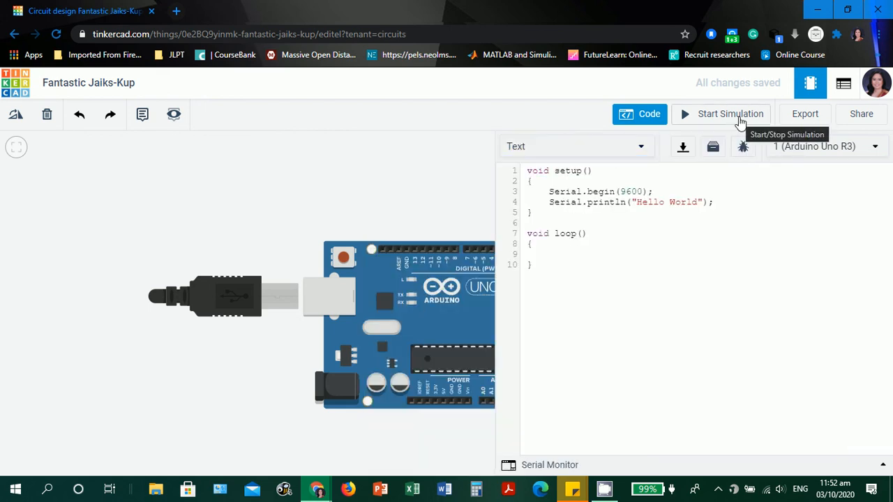
mouse_move(525, 124)
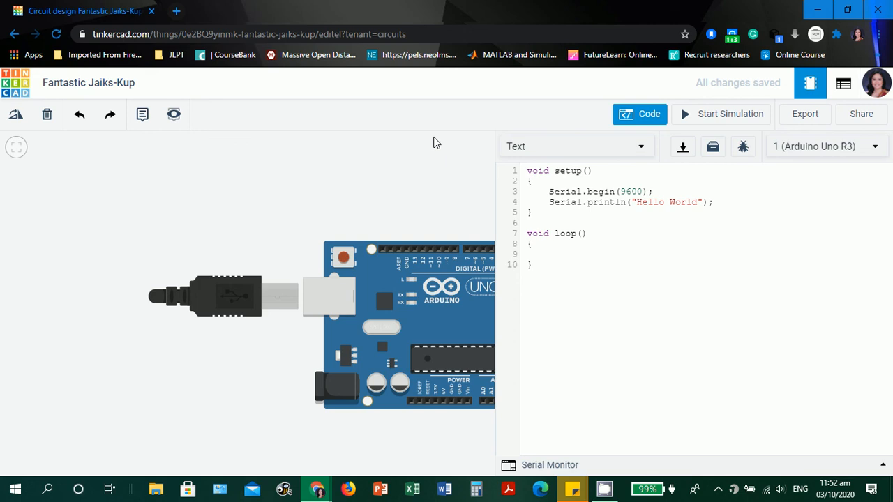
mouse_move(731, 114)
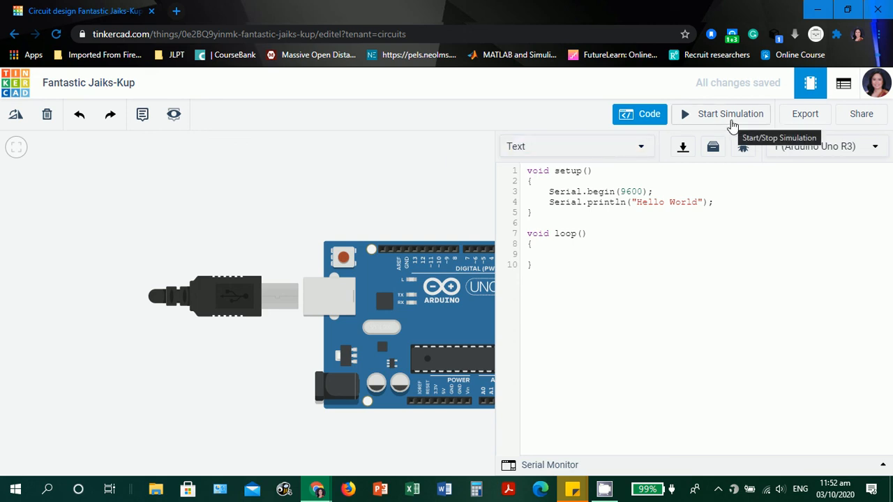
mouse_move(723, 118)
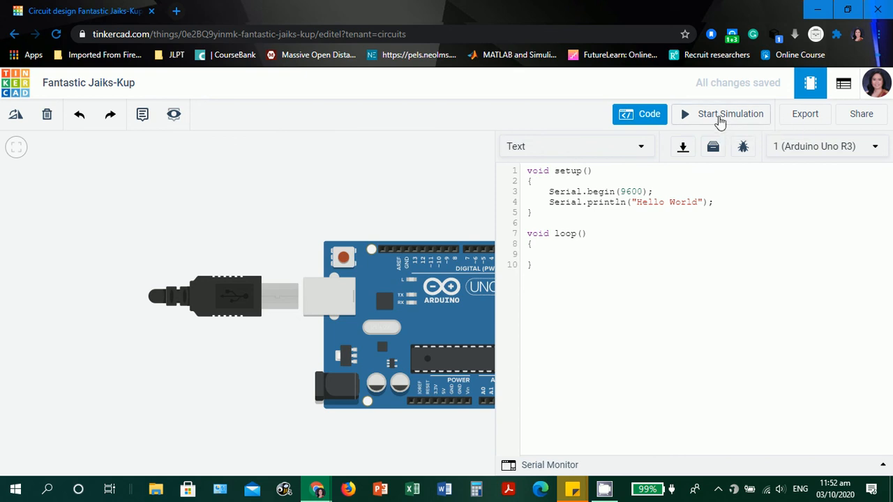
click(731, 114)
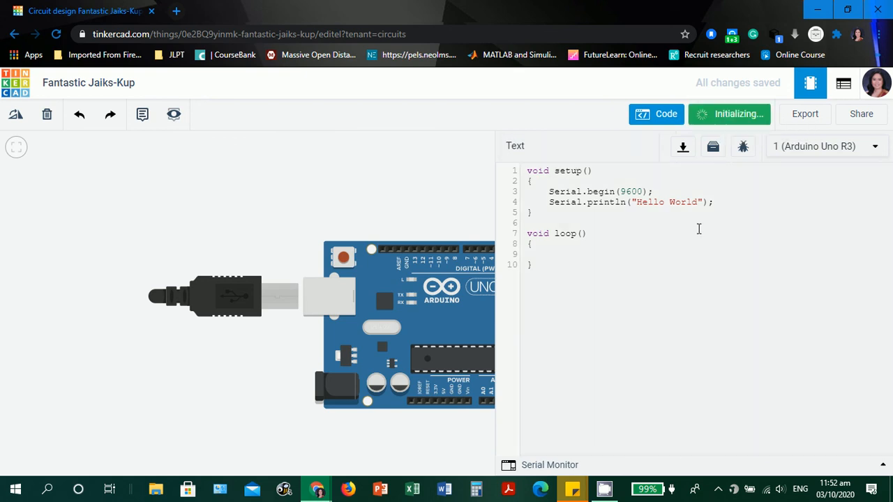
View Hello World printed in the Serial Monitor, then collapse the monitor.
click(729, 115)
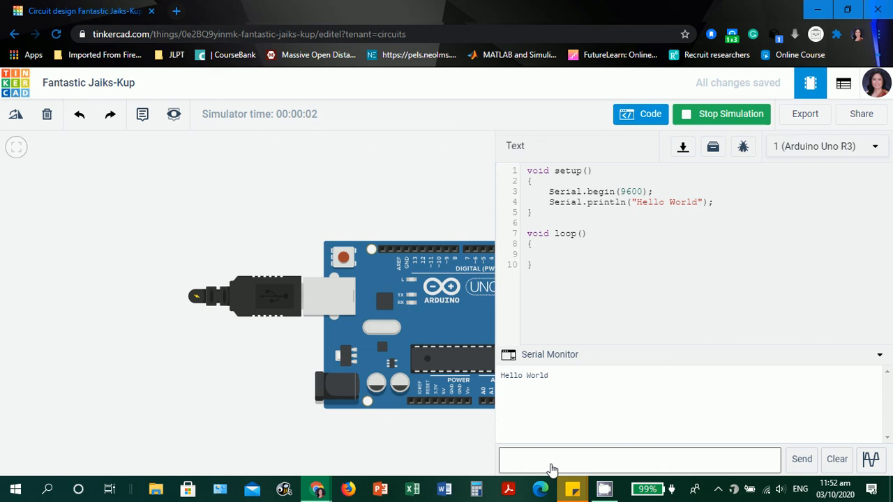
mouse_move(499, 341)
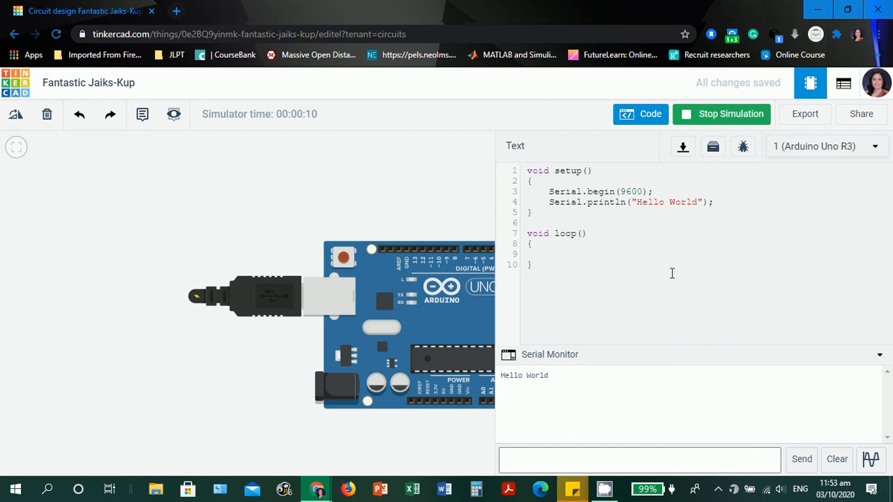
mouse_move(543, 357)
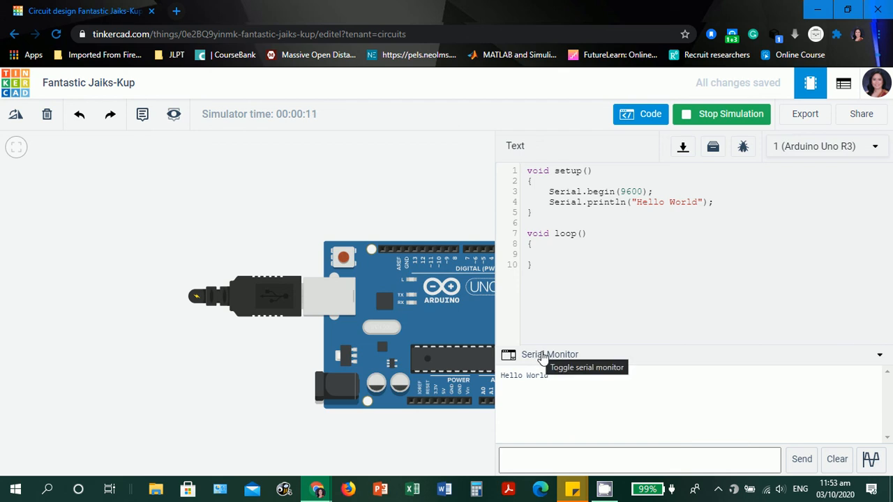
click(550, 354)
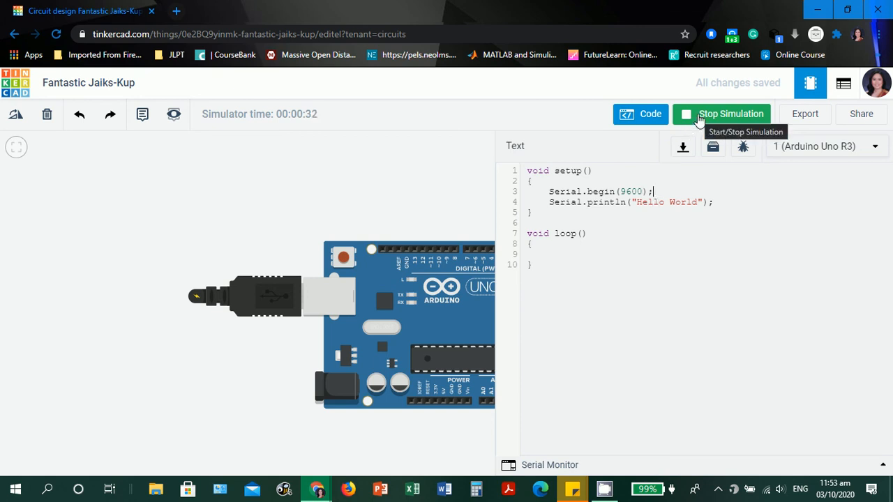
Stop the simulation, remove the semicolon after Serial.begin(9600), and simulate again.
click(729, 114)
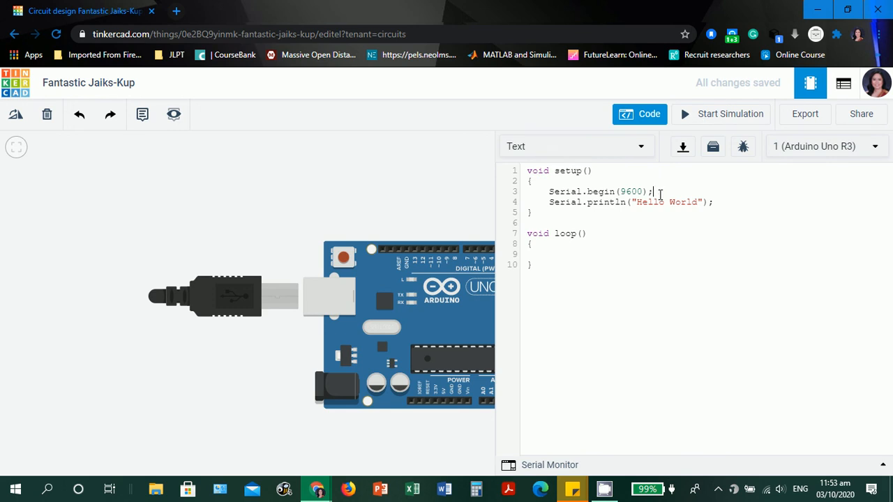
key(Backspace)
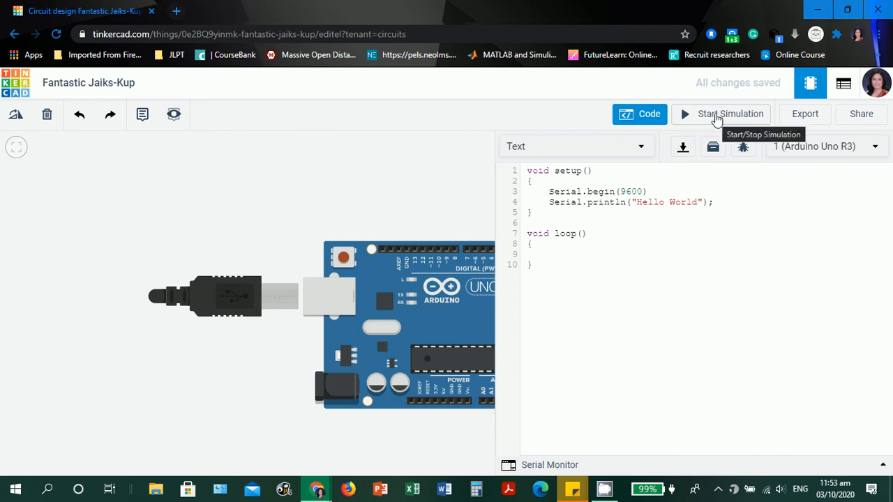
click(728, 115)
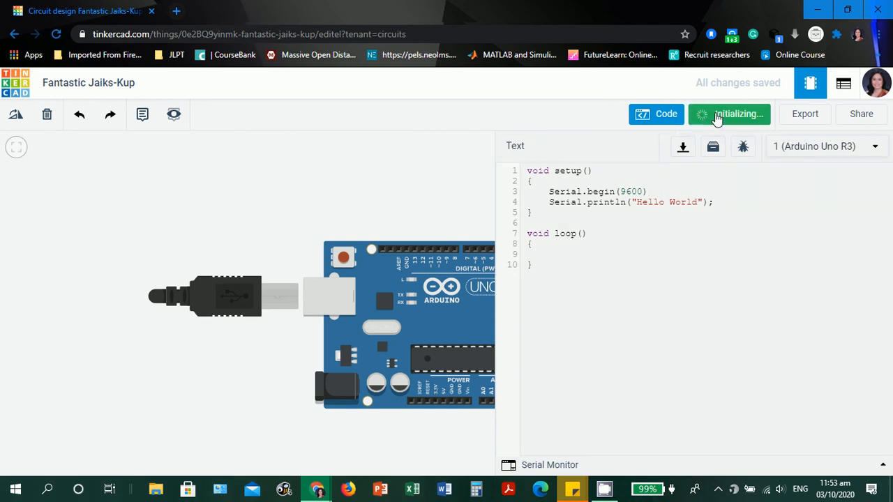
Review the 'expected ; before Serial' compile error and dismiss the error bar.
click(729, 114)
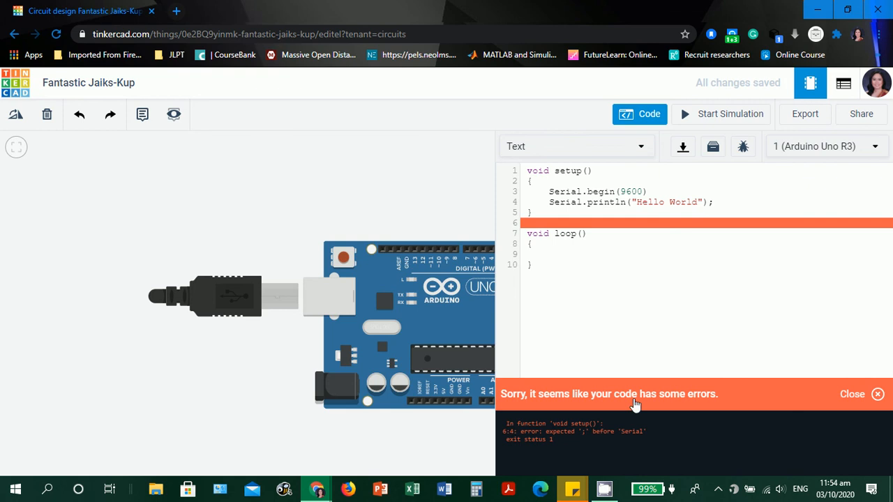
mouse_move(732, 405)
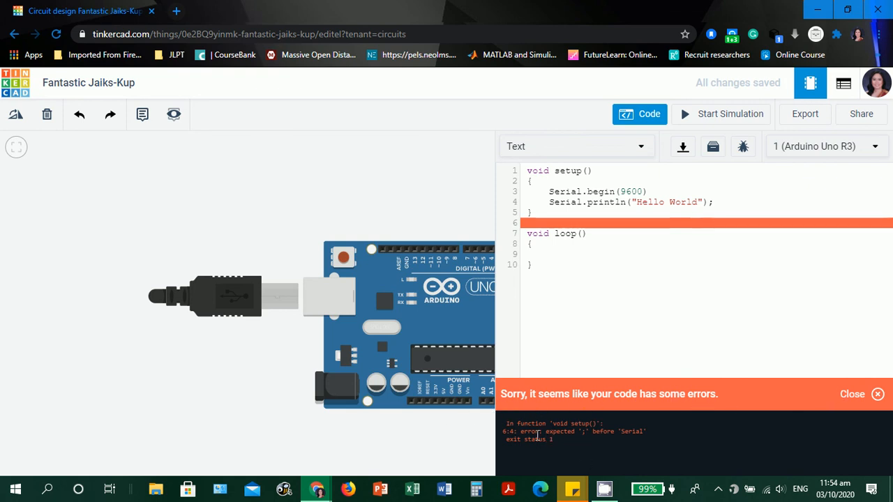
mouse_move(528, 449)
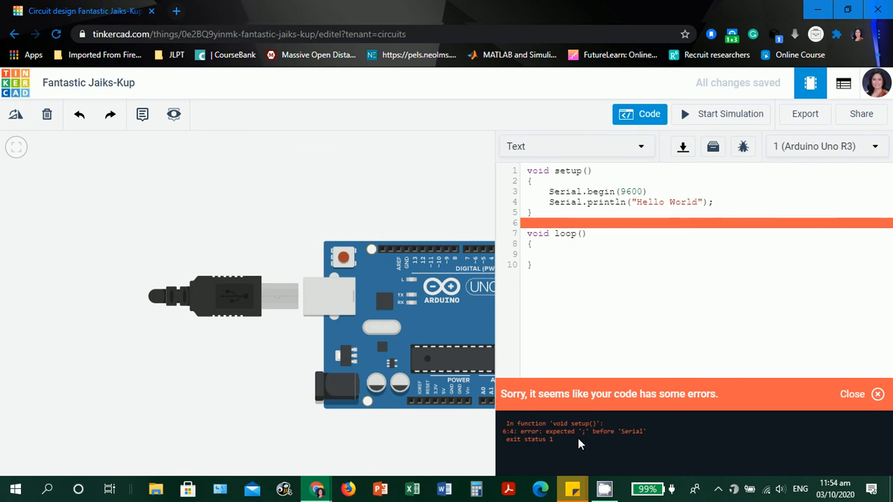
mouse_move(608, 441)
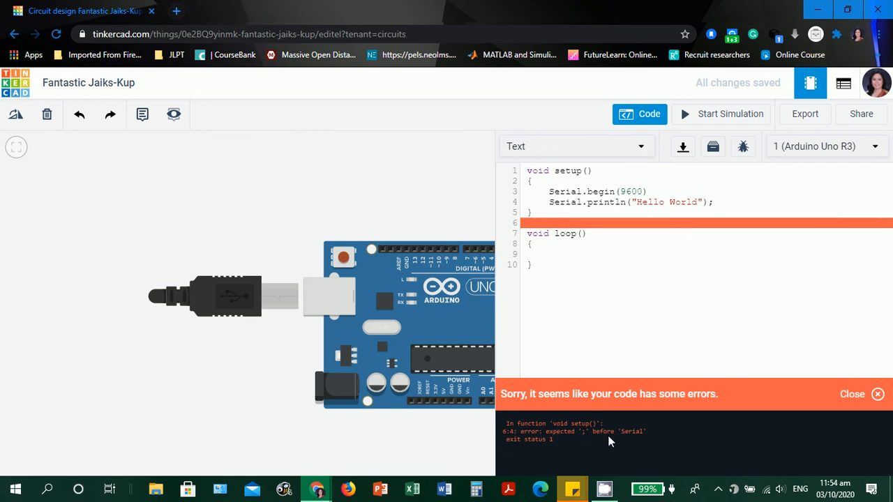
mouse_move(527, 449)
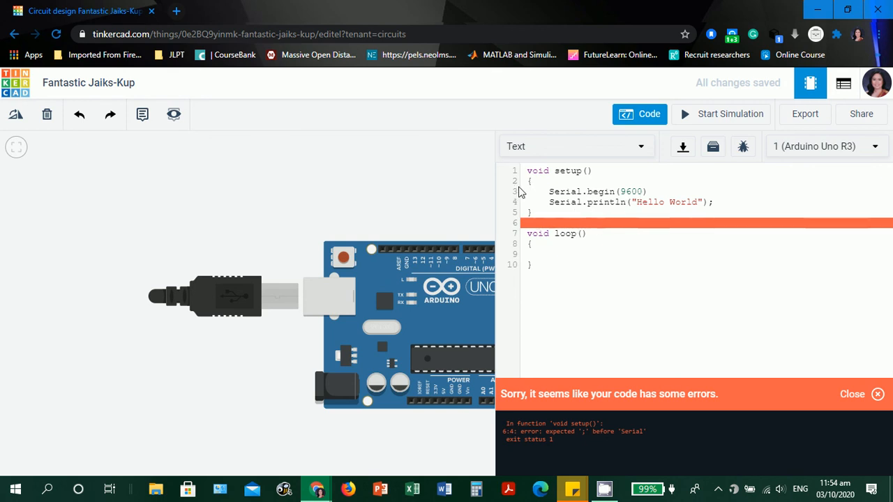
click(648, 191)
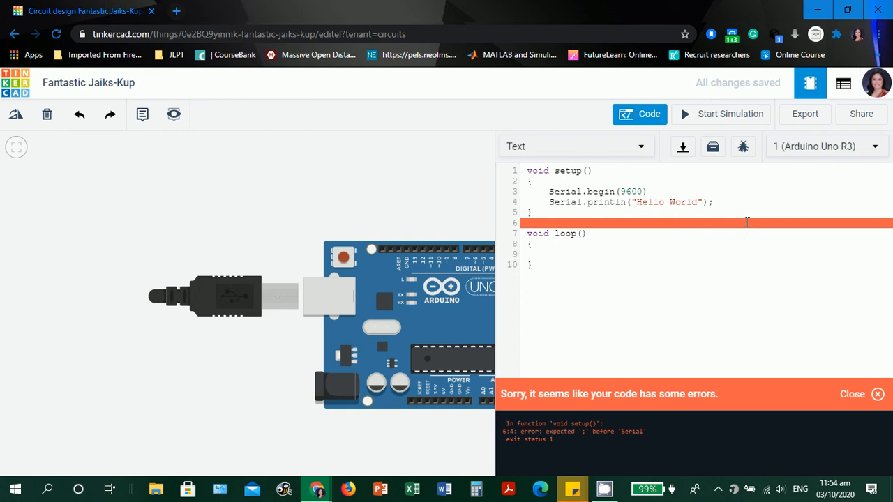
mouse_move(662, 192)
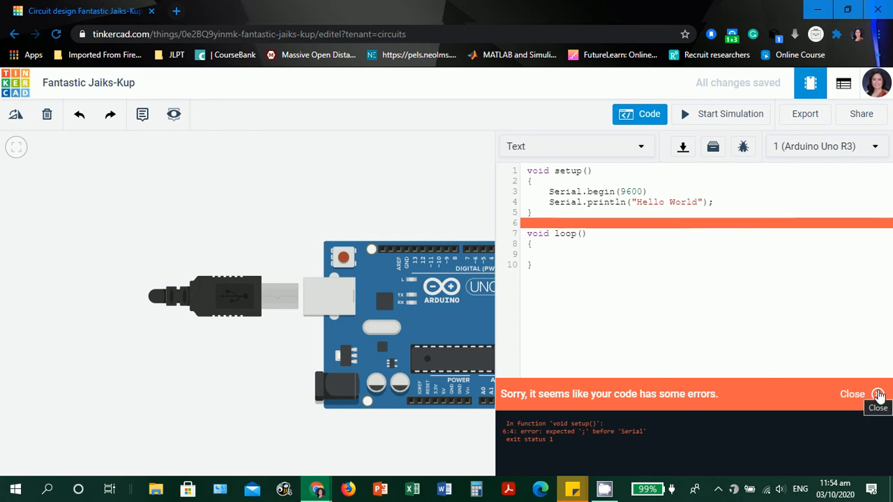
click(878, 393)
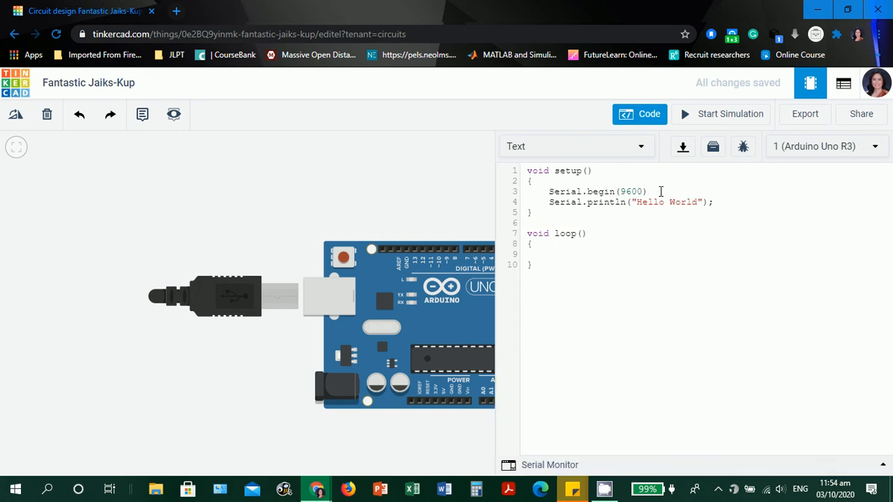
Add the semicolon after Serial.begin(9600) and run the sketch, getting the 'Hello' not declared error.
text(;)
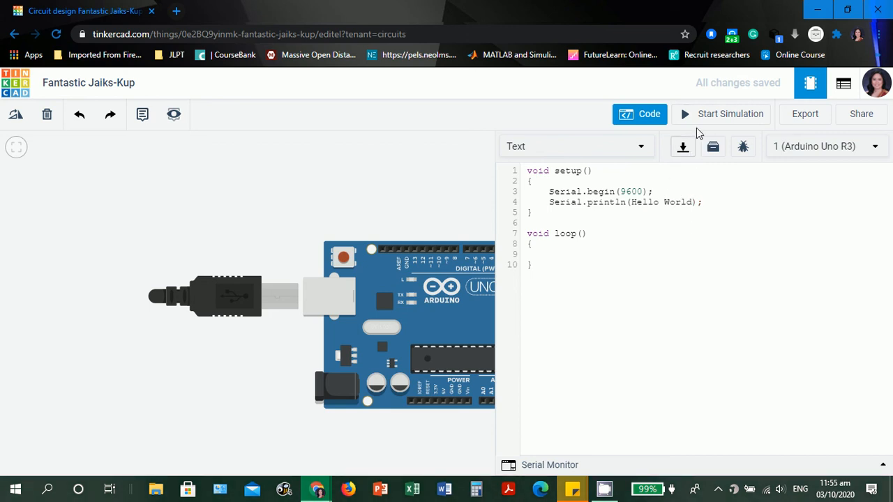
mouse_move(731, 114)
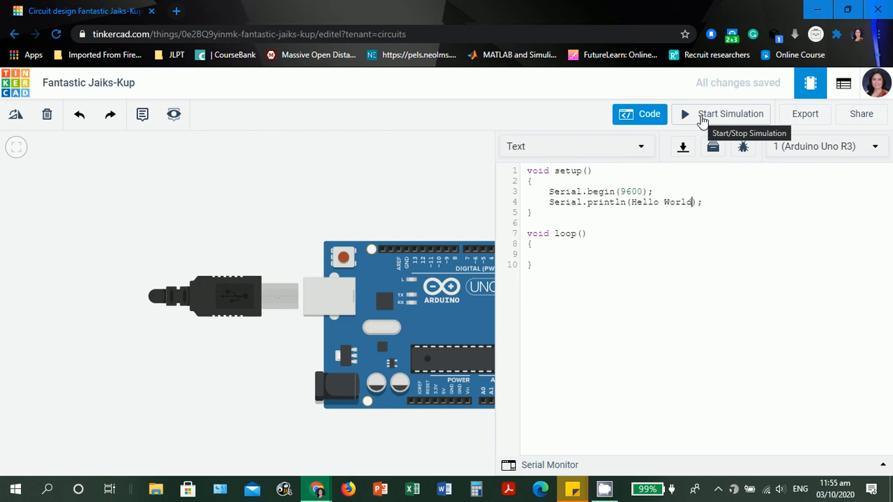
click(729, 115)
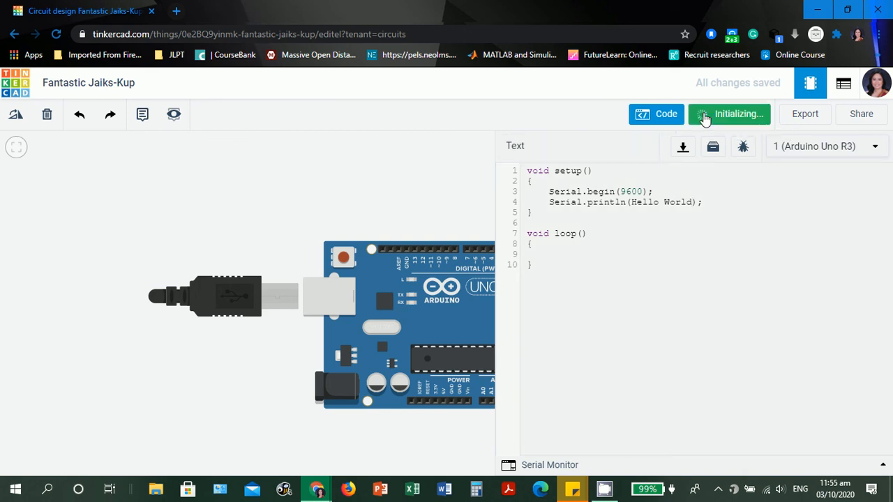
click(728, 114)
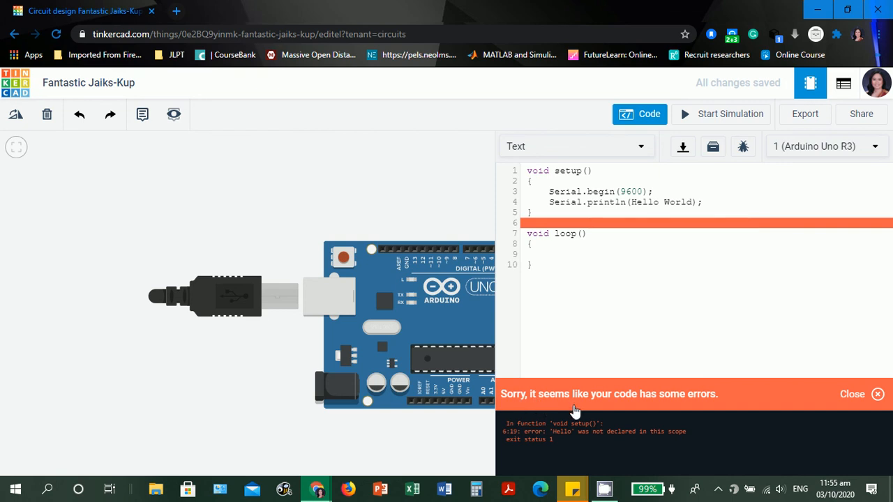
mouse_move(591, 473)
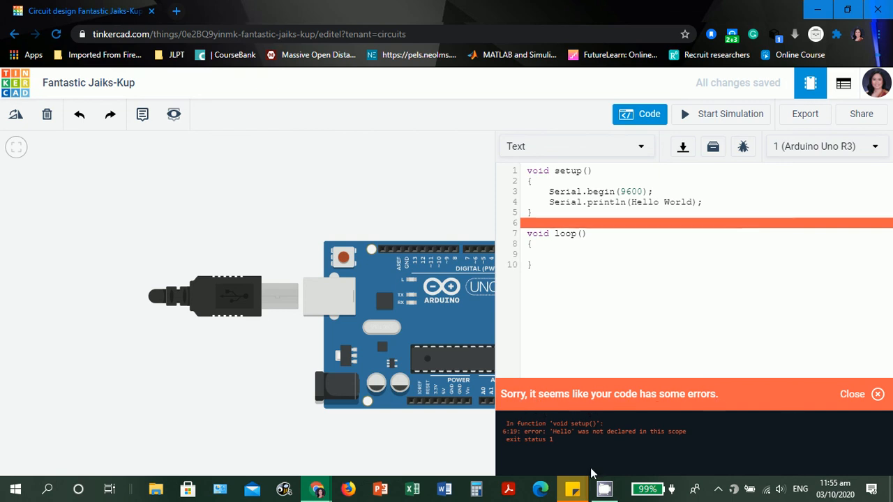
mouse_move(599, 449)
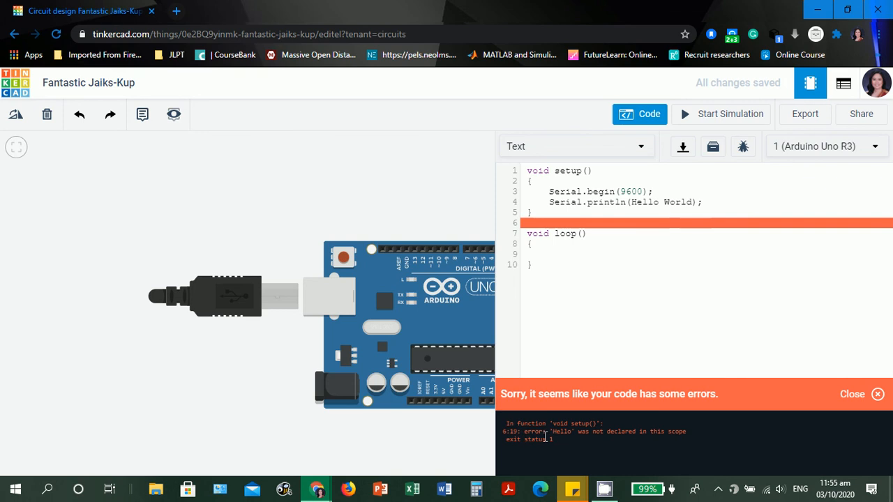
mouse_move(622, 435)
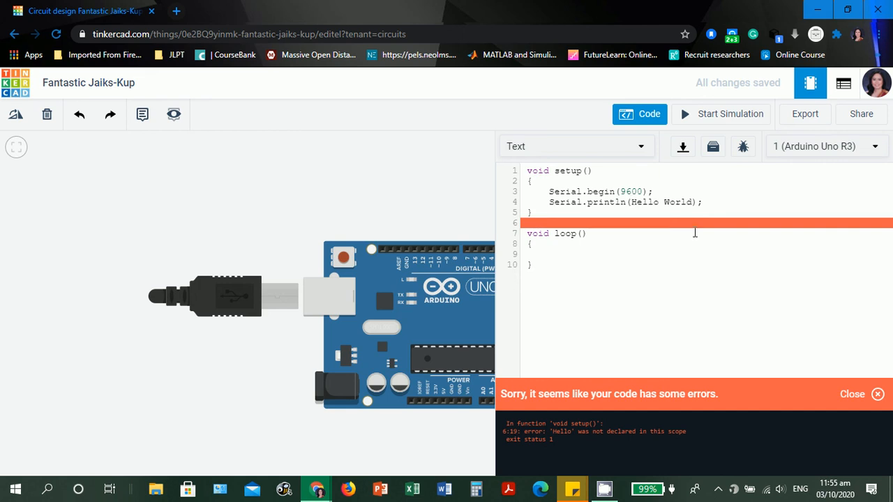
mouse_move(652, 222)
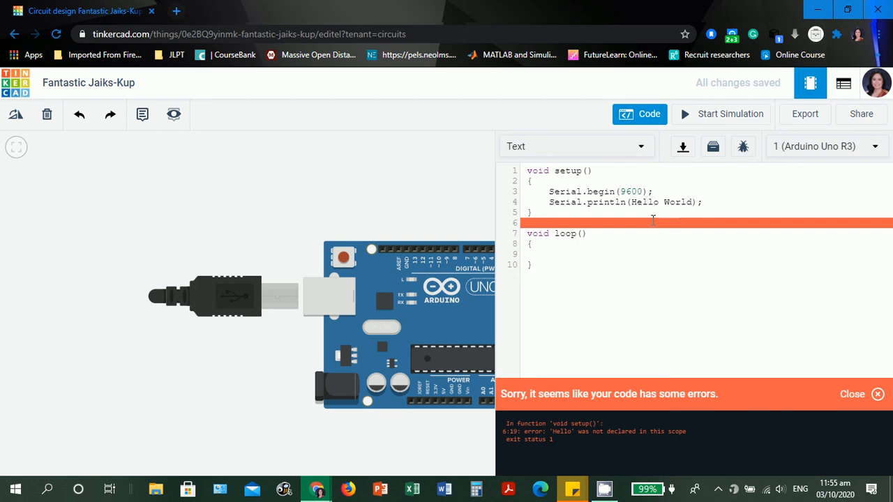
mouse_move(527, 465)
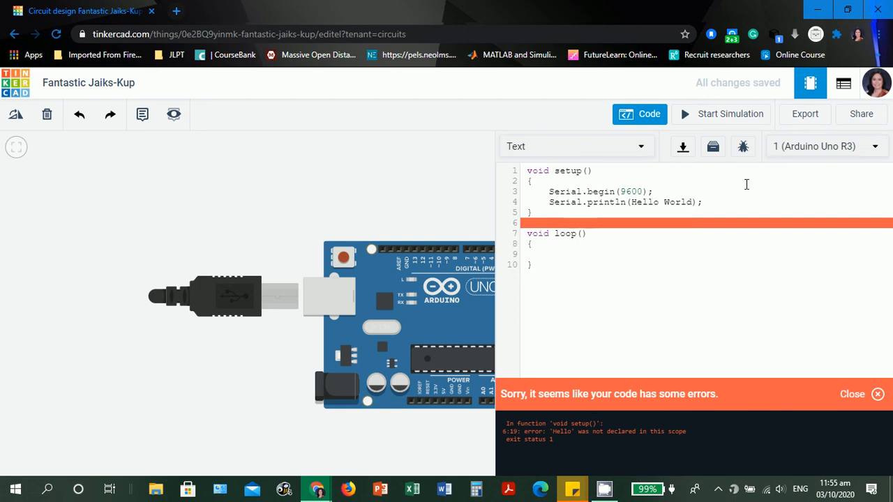
Restore the opening quote before Hello and place the caret at the start of Serial.begin.
click(851, 394)
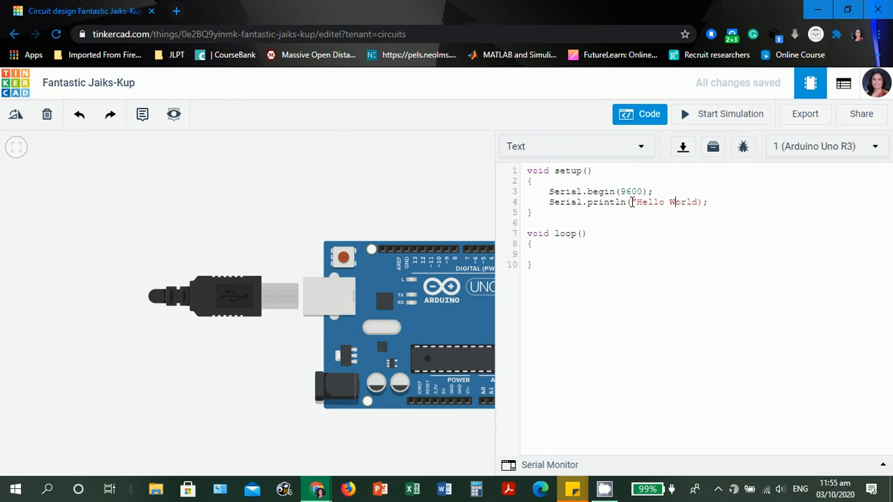
text(")
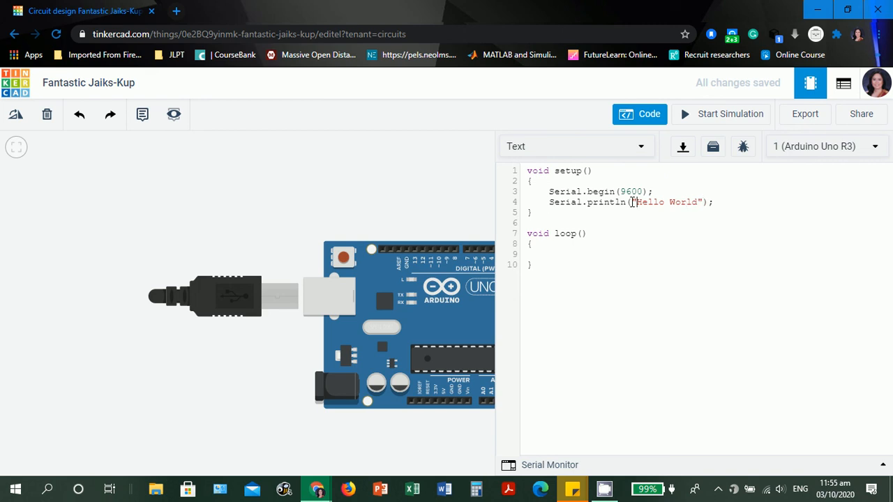
click(625, 192)
text(s)
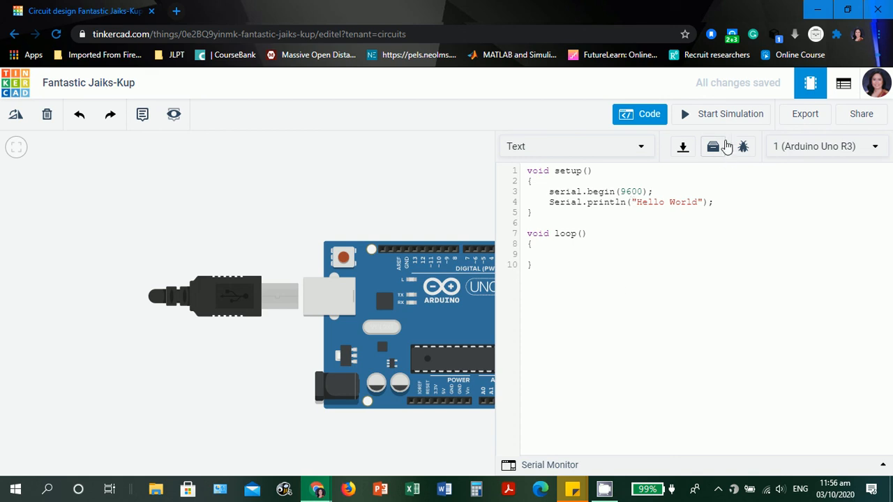
mouse_move(731, 114)
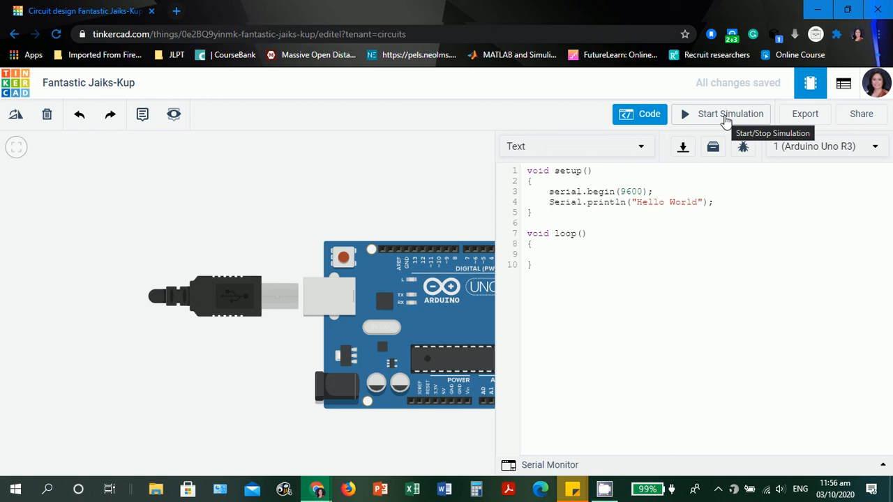
Run the sketch and get the 'serial' not declared error suggesting 'Serial'.
click(731, 114)
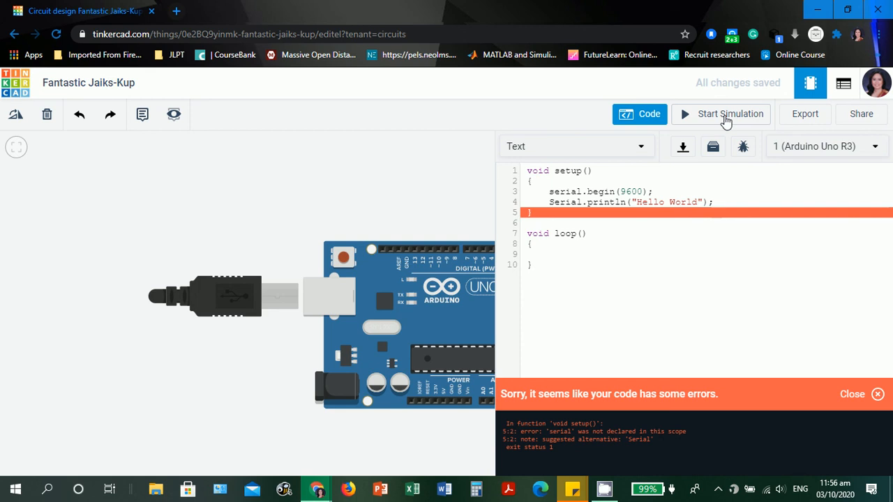
mouse_move(642, 441)
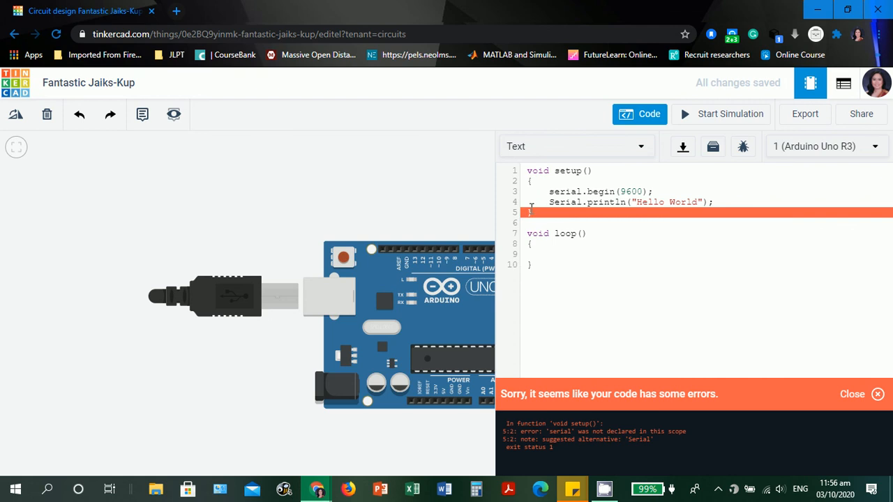
mouse_move(527, 191)
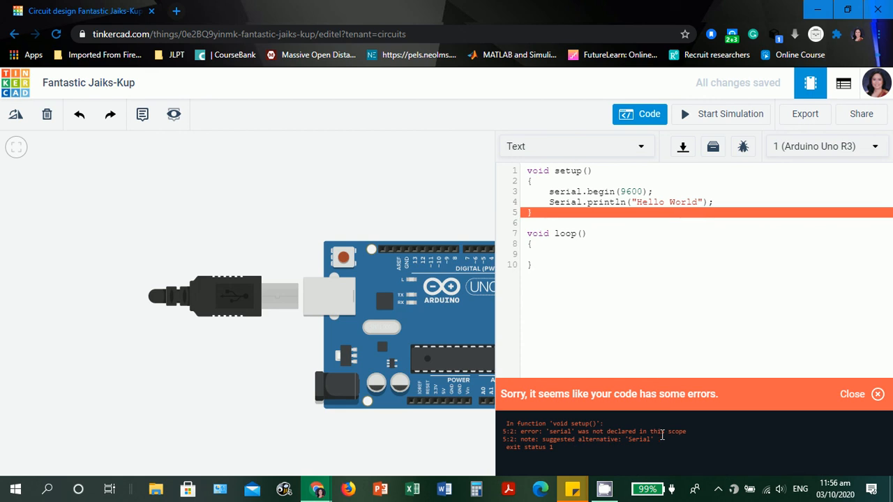
mouse_move(577, 441)
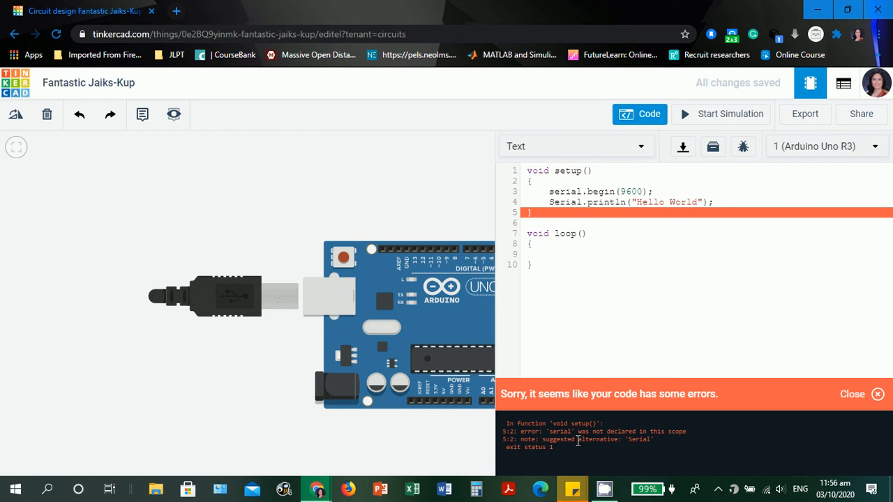
mouse_move(569, 465)
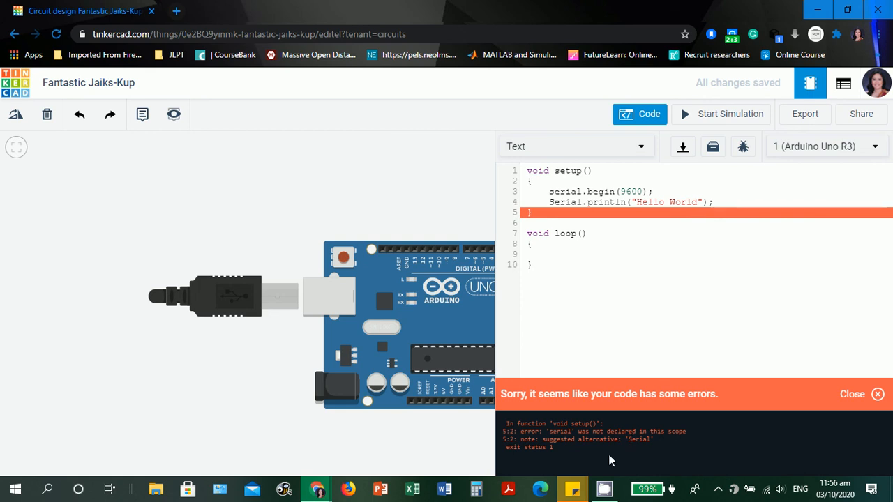
mouse_move(877, 393)
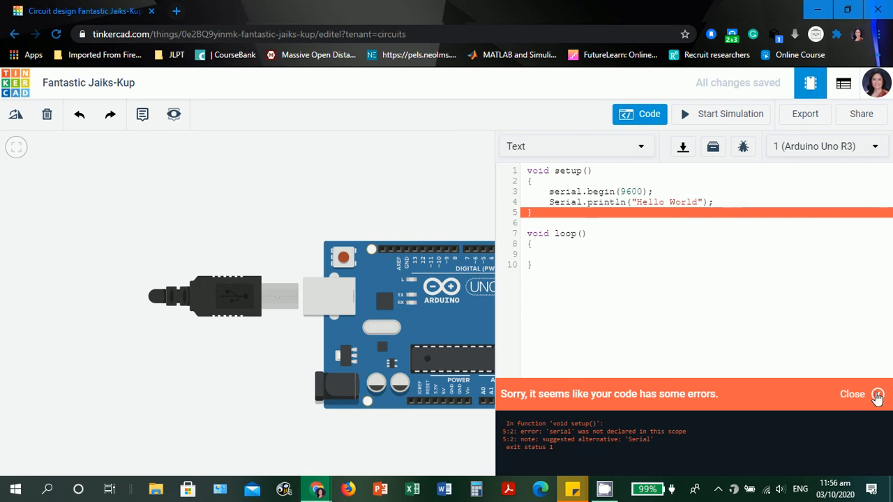
Capitalize Serial.begin again and run the sketch successfully.
click(879, 393)
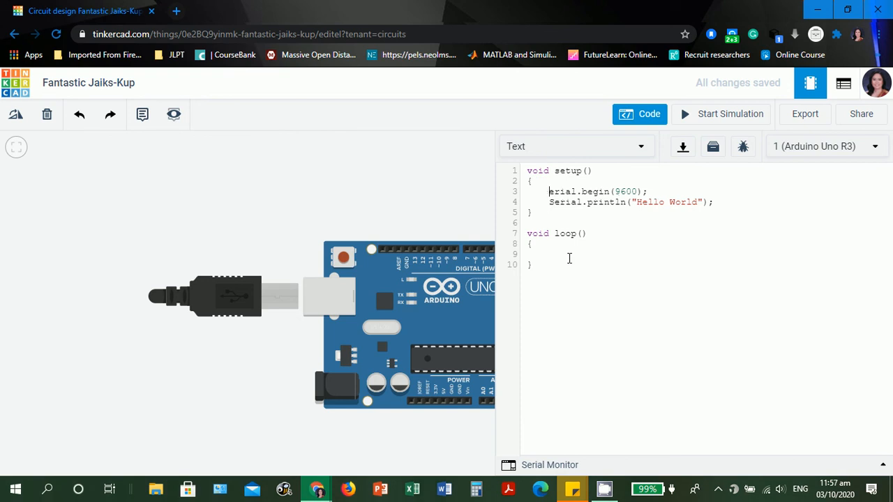
text(S)
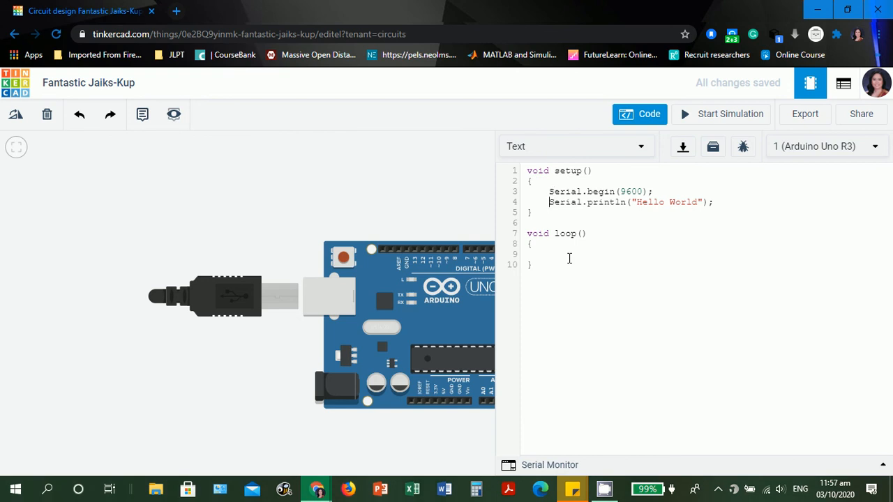
mouse_move(731, 114)
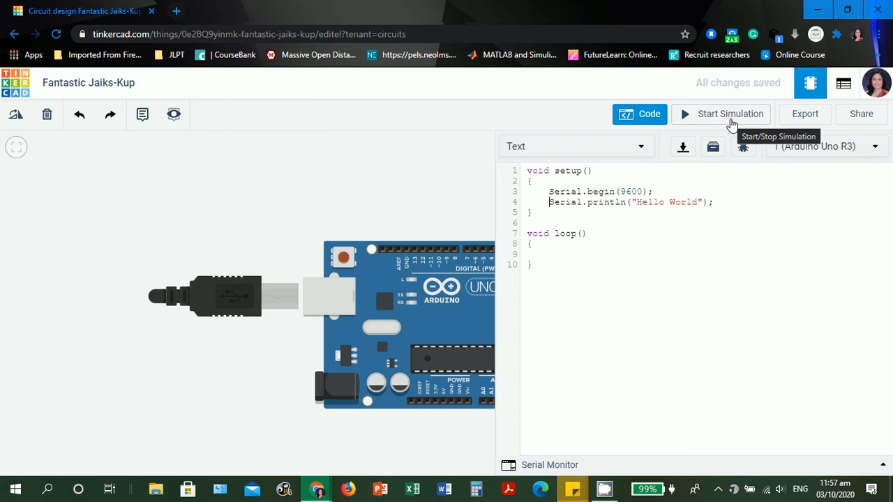
click(730, 114)
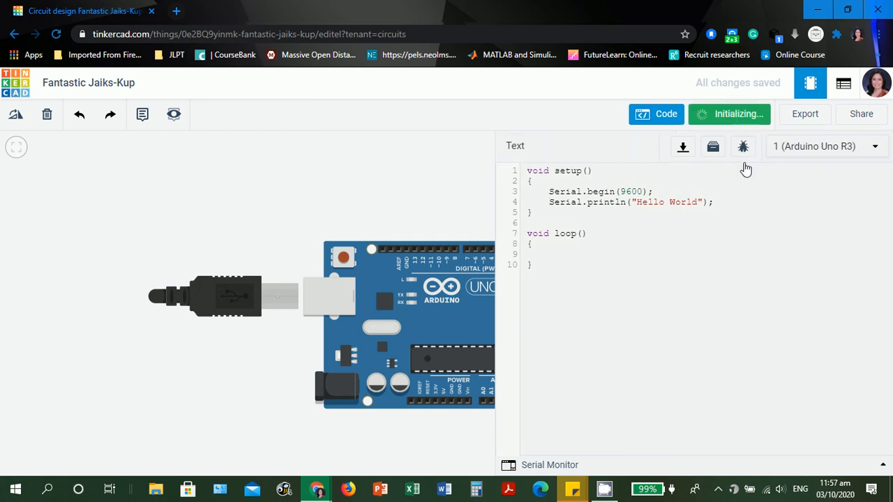
click(728, 115)
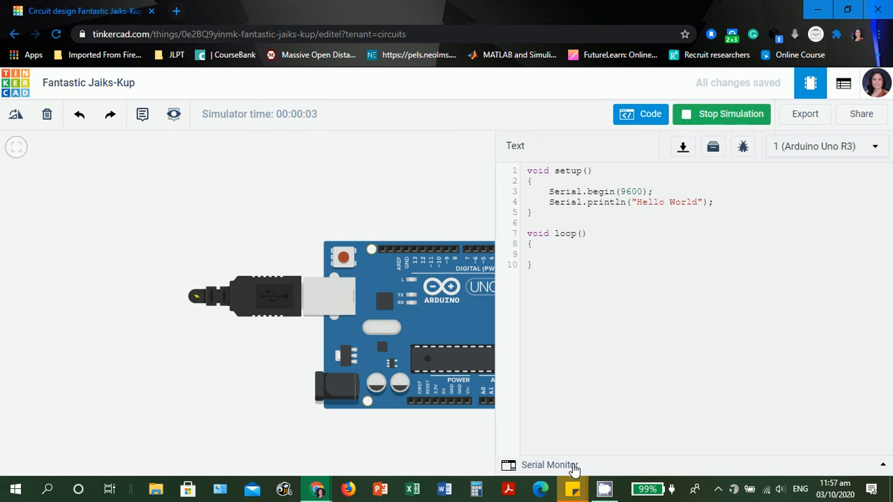
View the Hello World line in the Serial Monitor, clear it, and hide the panel.
click(550, 465)
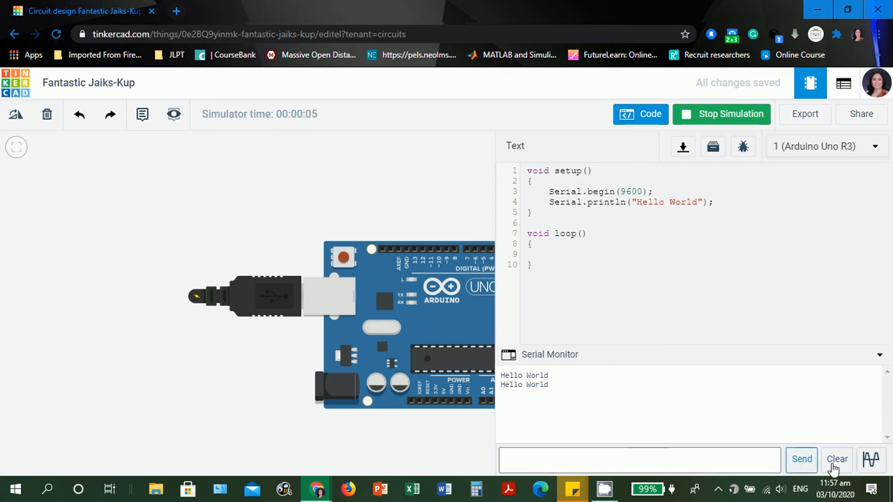
click(837, 459)
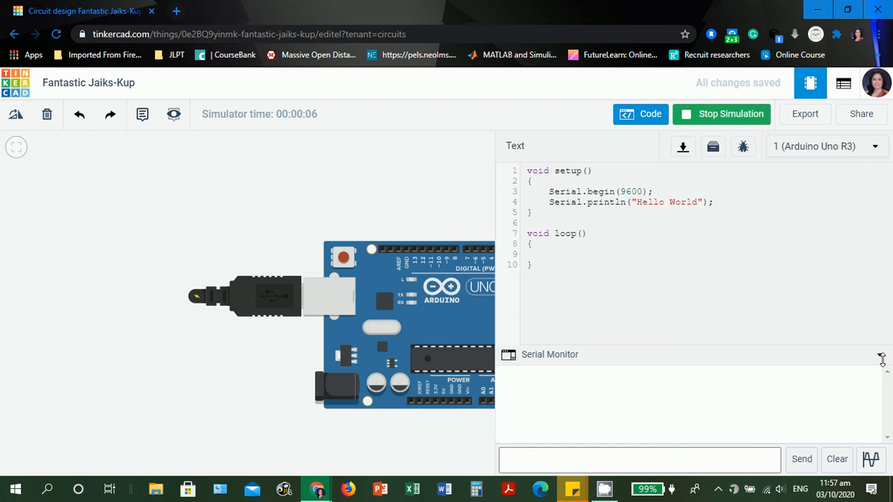
click(721, 115)
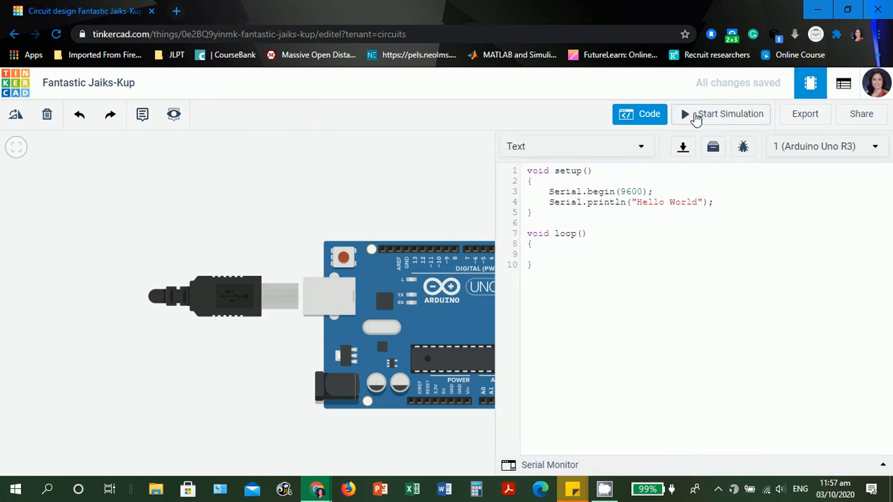
click(720, 115)
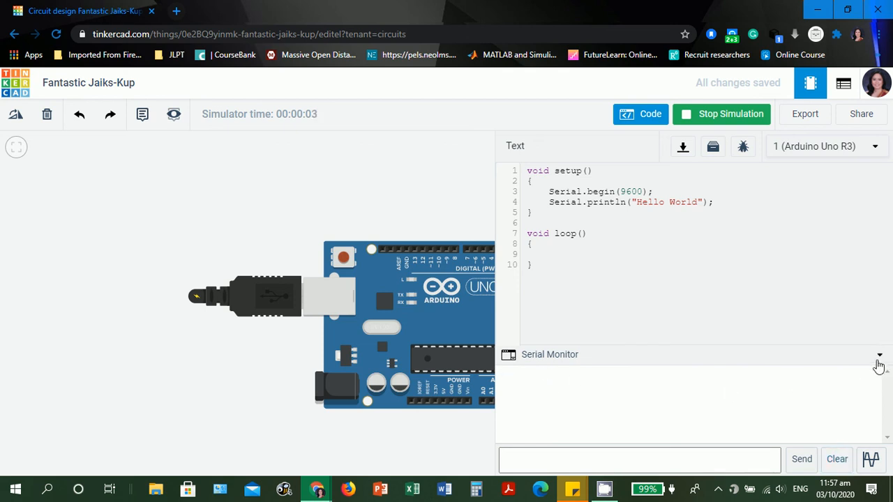
click(878, 356)
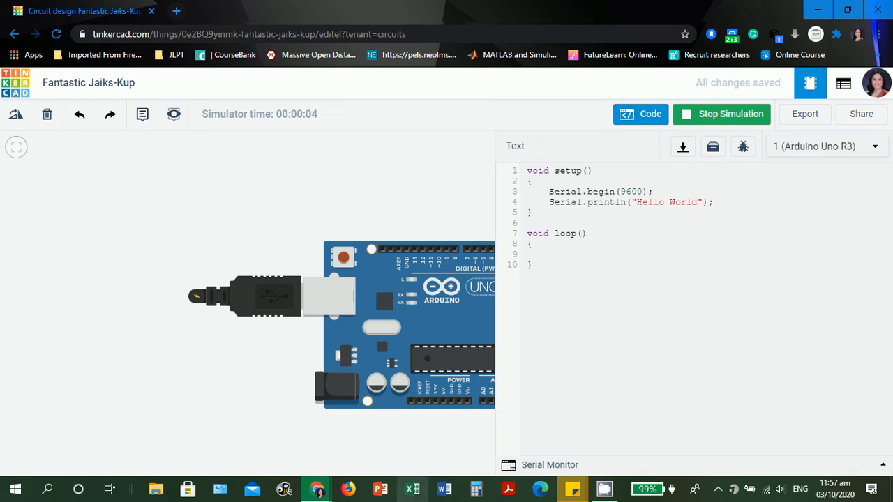
click(719, 115)
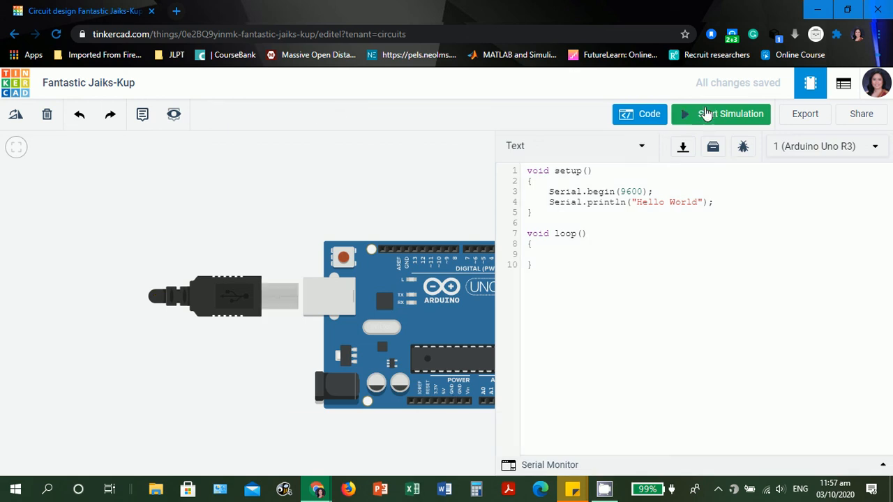
mouse_move(740, 371)
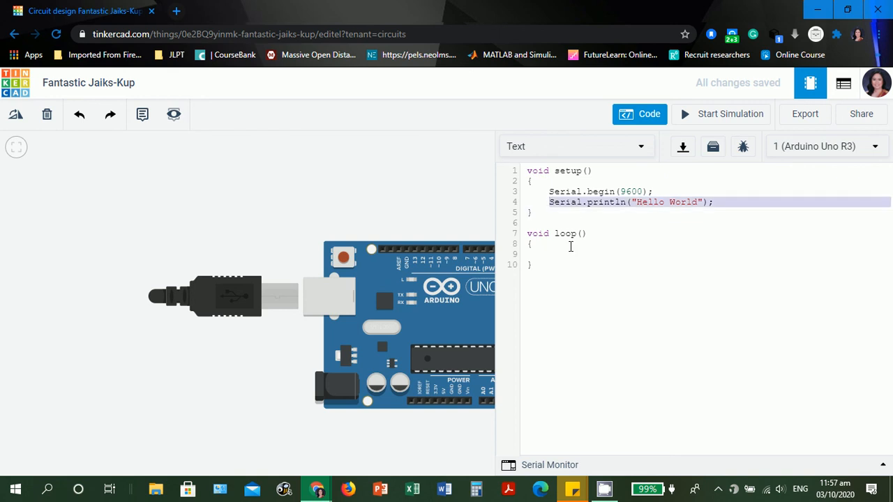
Remove the print line from setup() and write Serial.println("Hello World"); inside loop().
key(Delete)
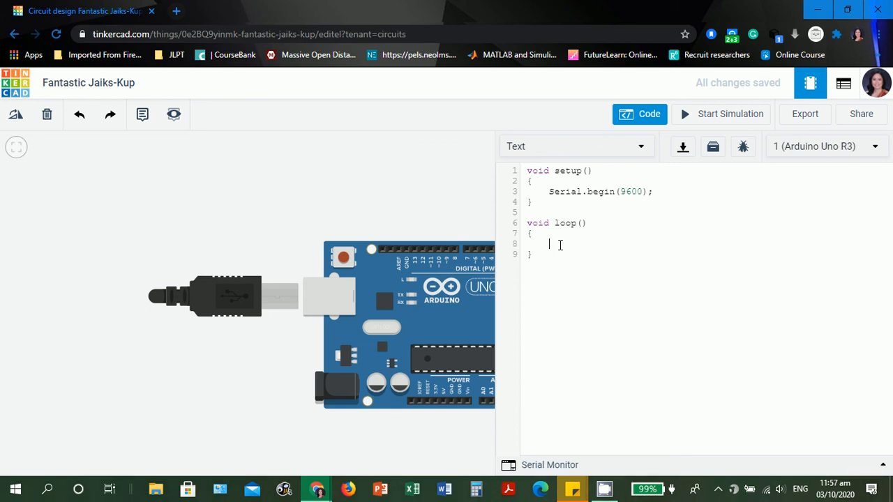
text(Serial.println("Hello World");)
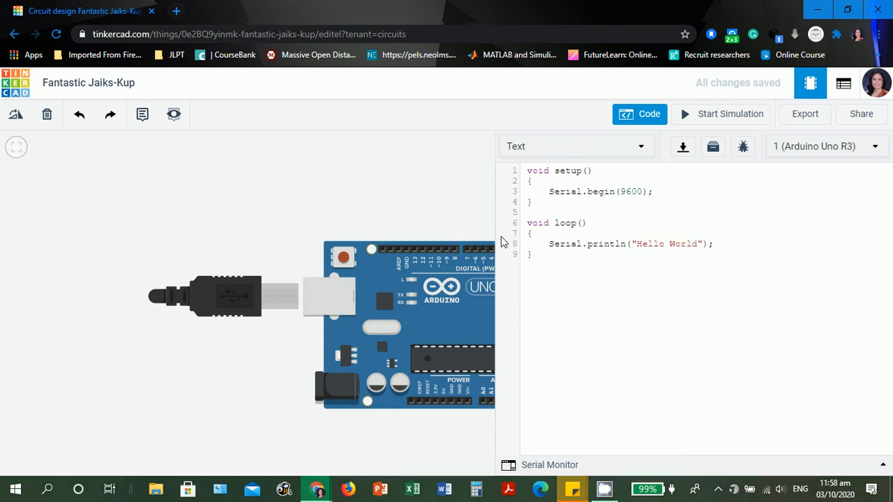
mouse_move(584, 270)
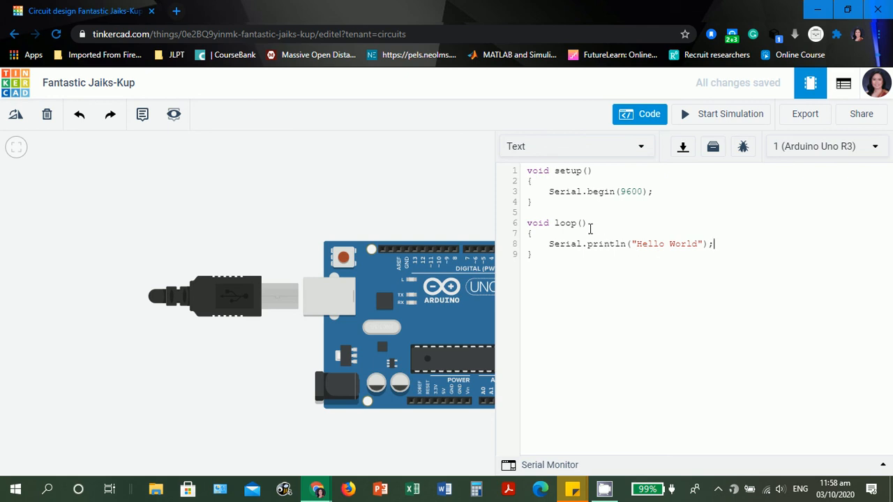
mouse_move(602, 488)
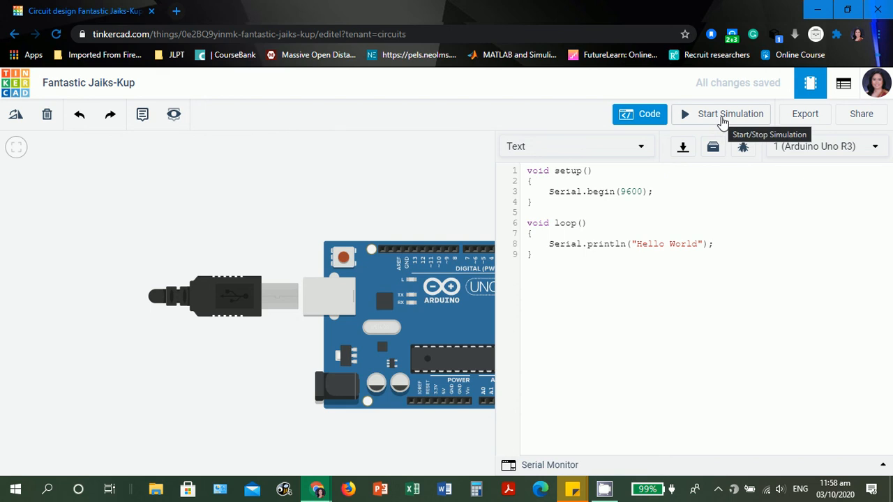
Run the updated sketch and show the Serial Monitor filling with Hello World lines.
click(729, 115)
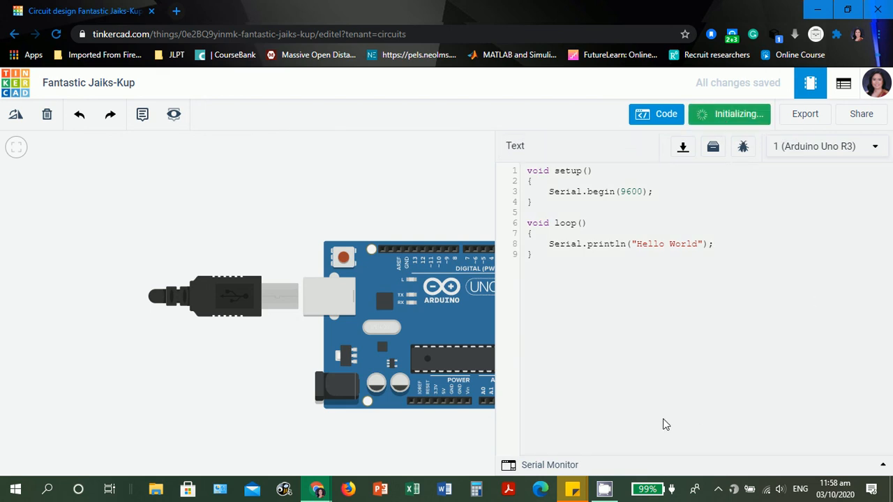
click(728, 114)
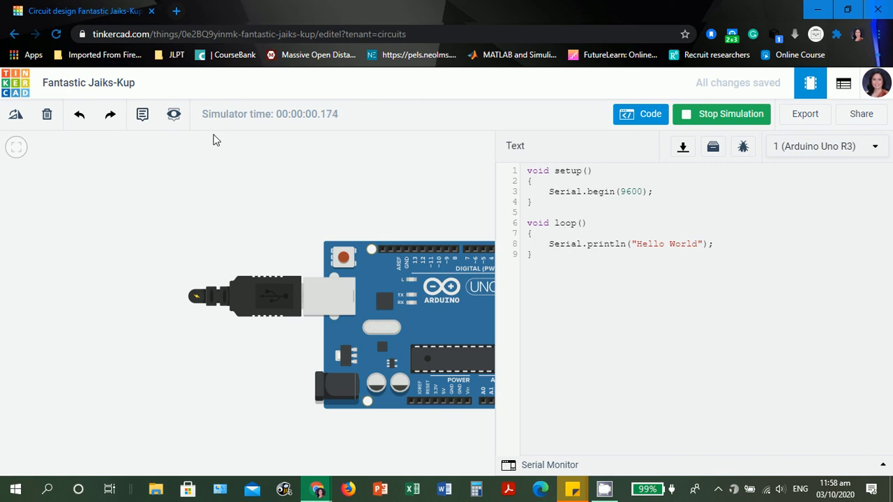
mouse_move(884, 467)
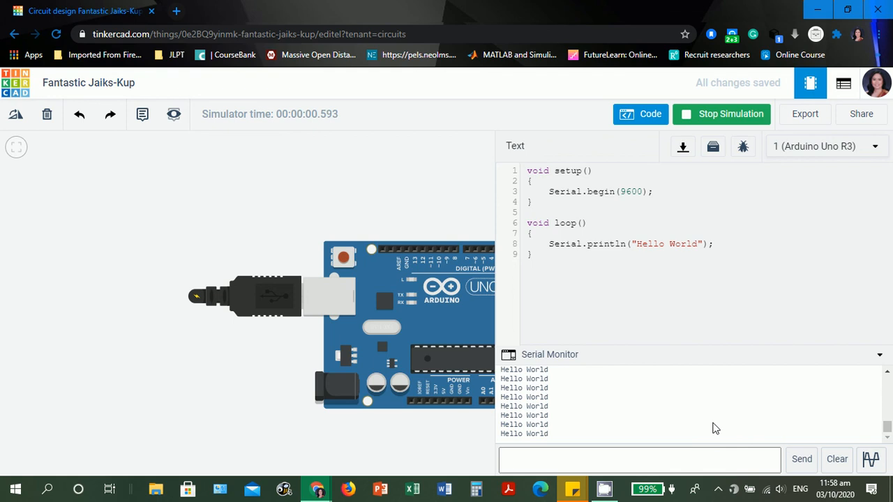
mouse_move(583, 403)
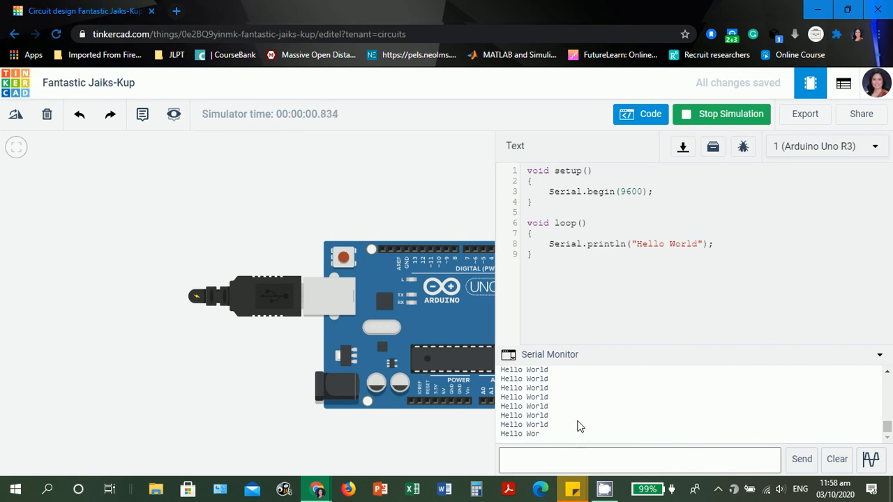
mouse_move(341, 115)
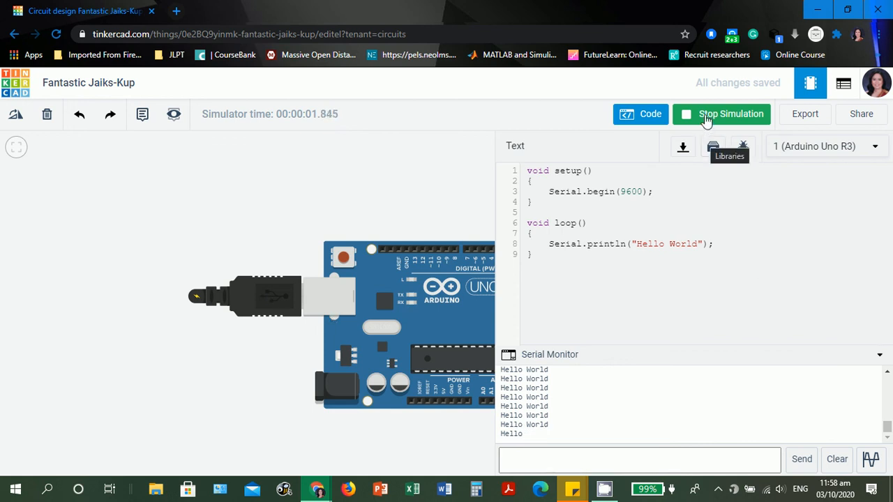
mouse_move(731, 115)
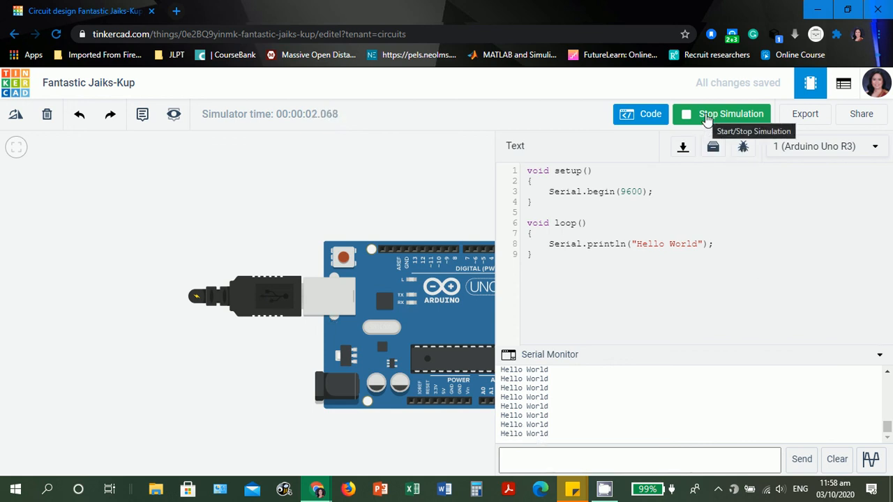
Stop the simulation, rename the design to 'HelloWord', and close the code editor.
click(729, 114)
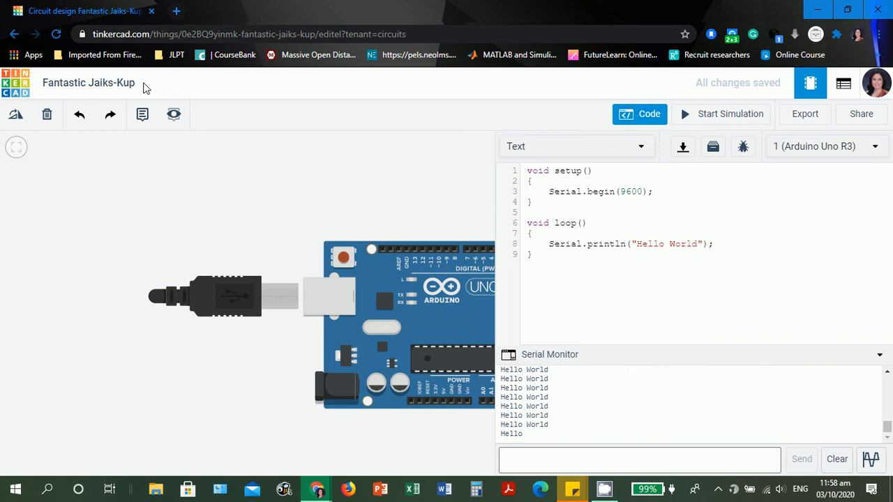
mouse_move(89, 82)
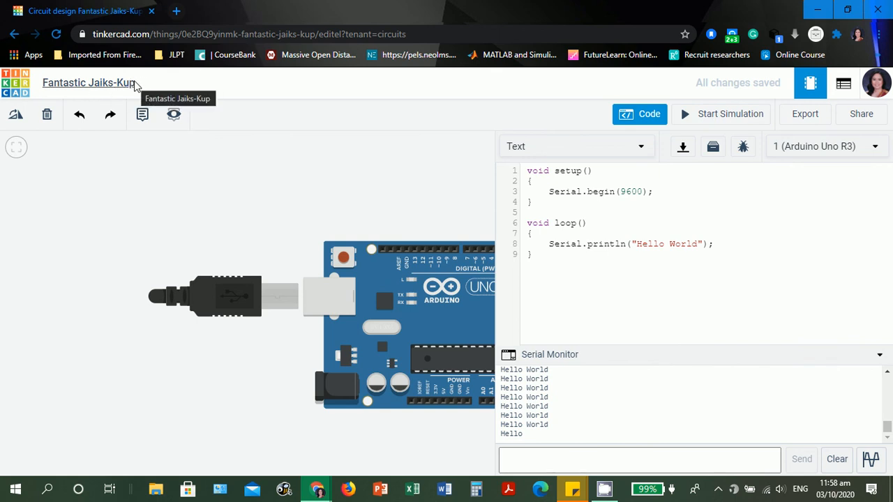
mouse_move(128, 85)
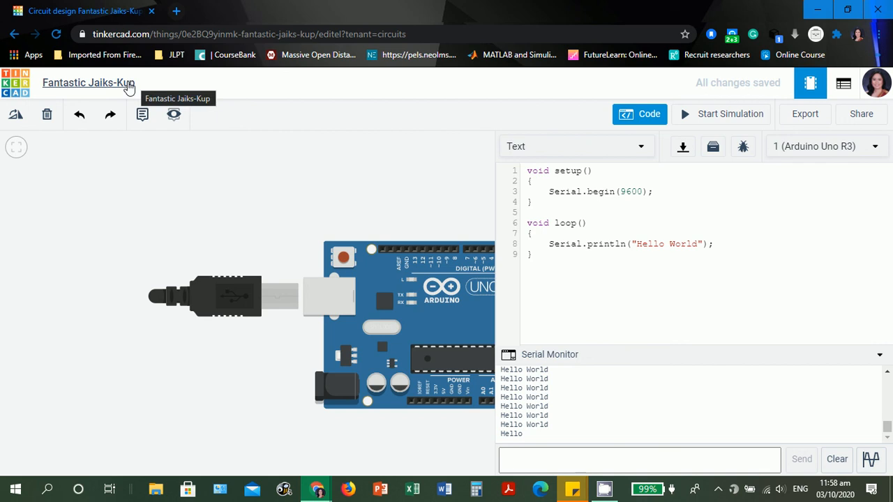
click(87, 82)
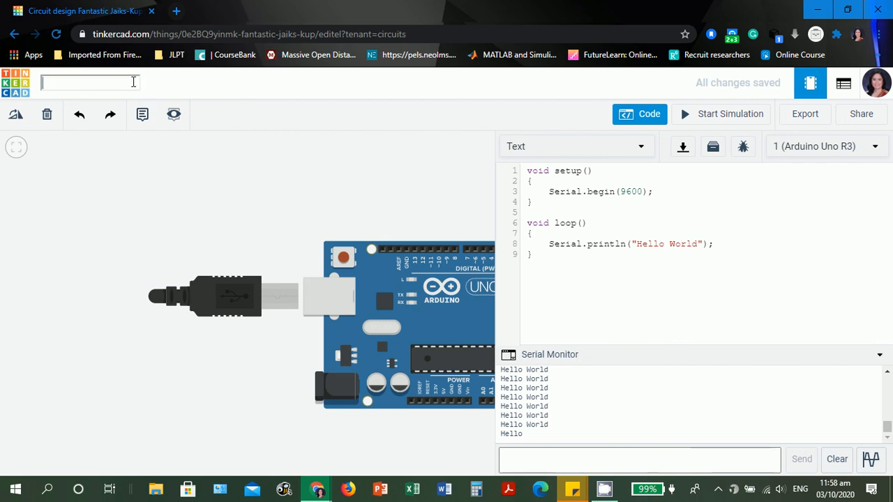
text(HelloWord)
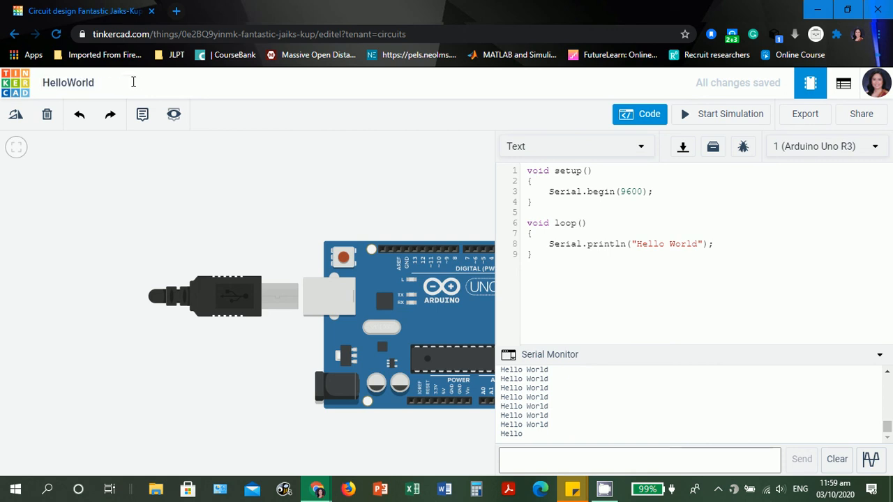
mouse_move(714, 427)
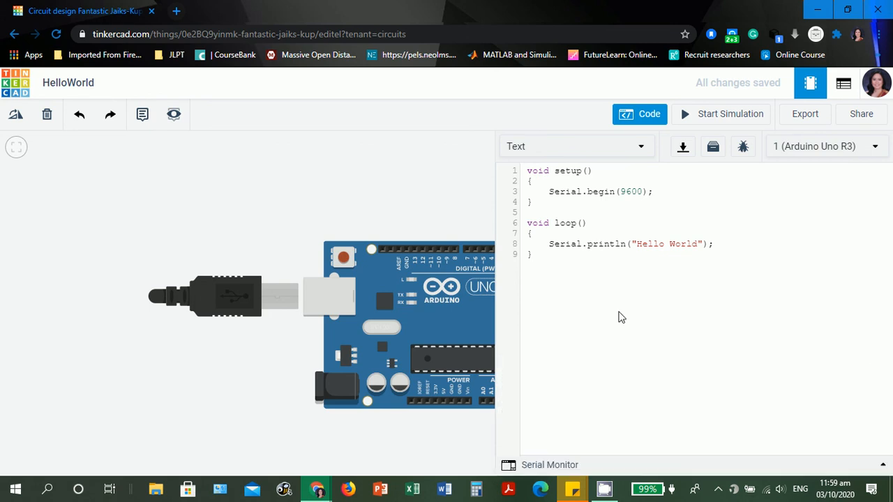
mouse_move(572, 312)
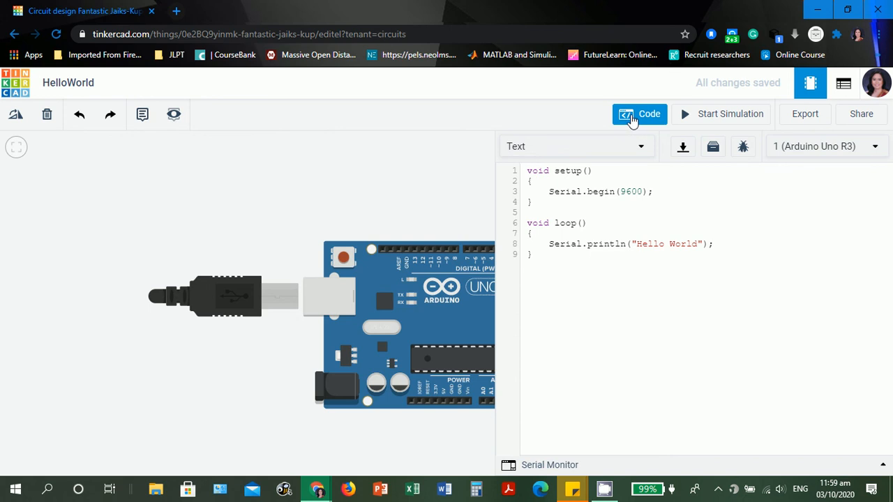
click(639, 115)
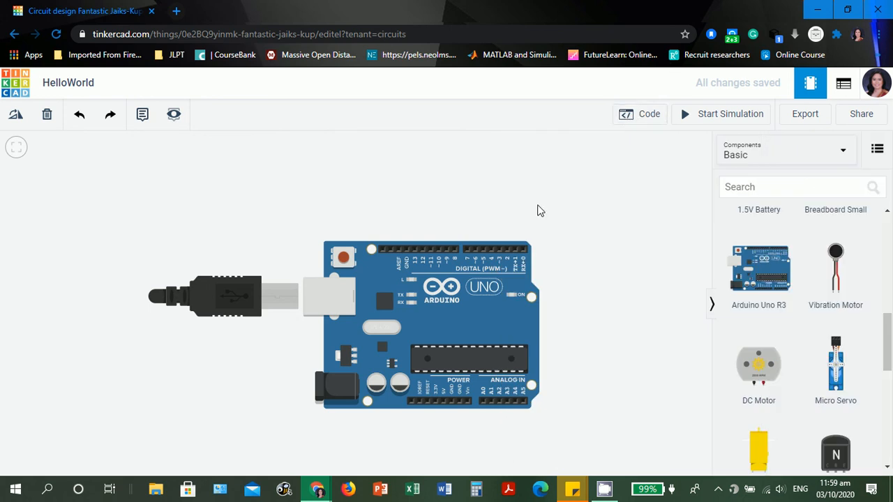